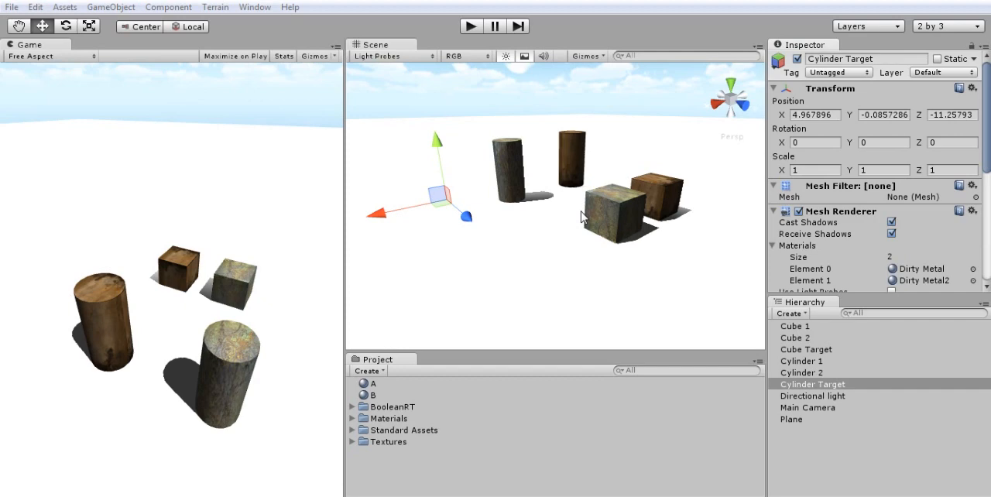
pyautogui.moveTo(596, 216)
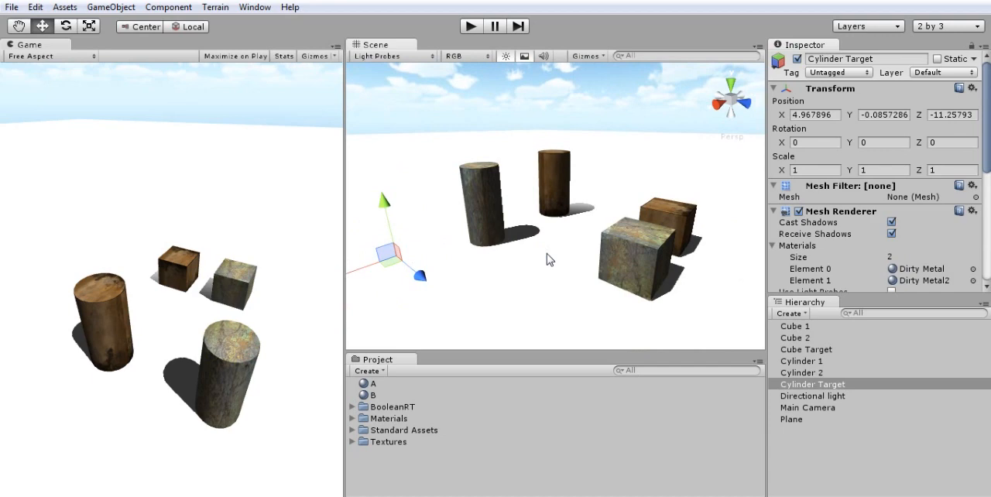
pyautogui.moveTo(488, 220)
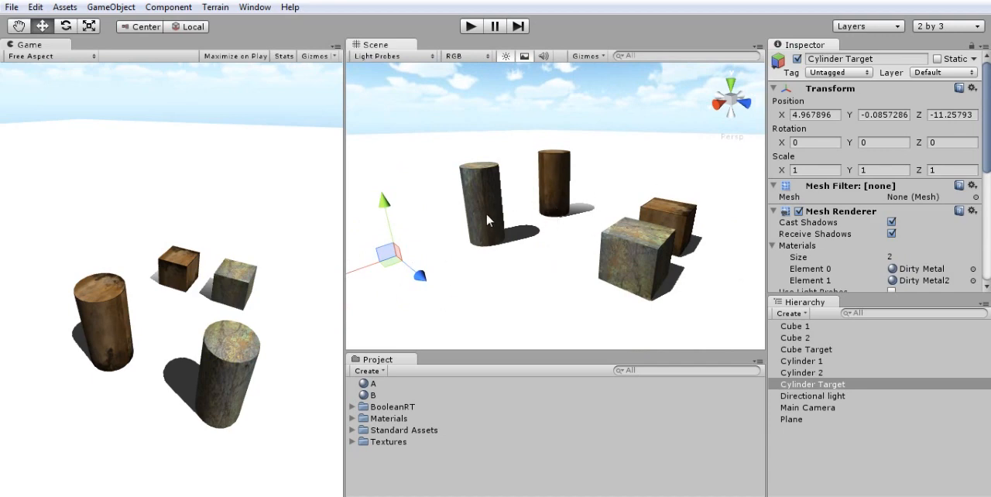
pyautogui.moveTo(553, 184)
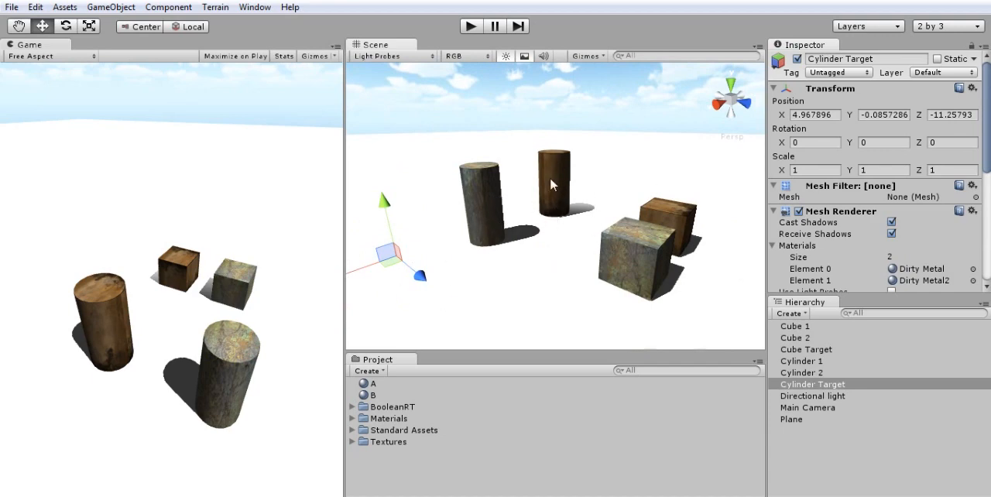
# Step: Add Component > Boolean 3D > Boolean Object to Cylinder Target
pyautogui.click(801, 372)
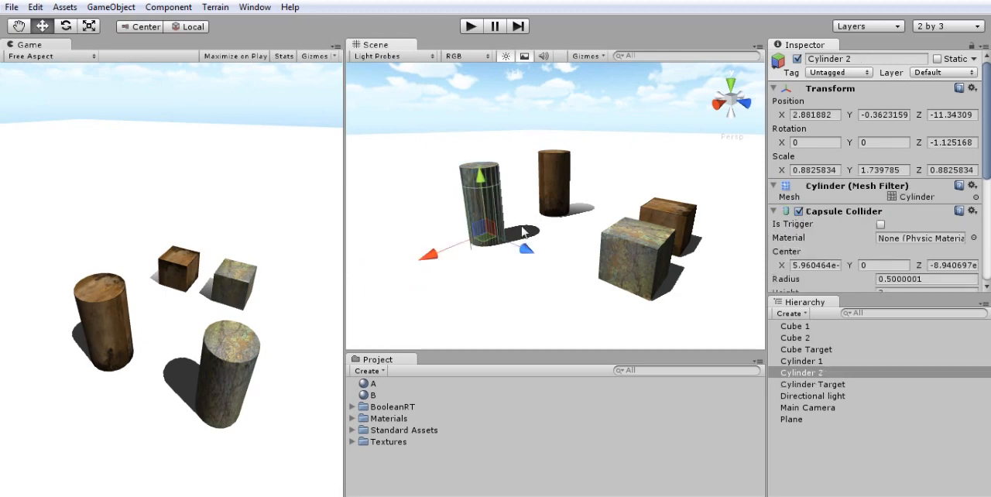
pyautogui.moveTo(395, 232)
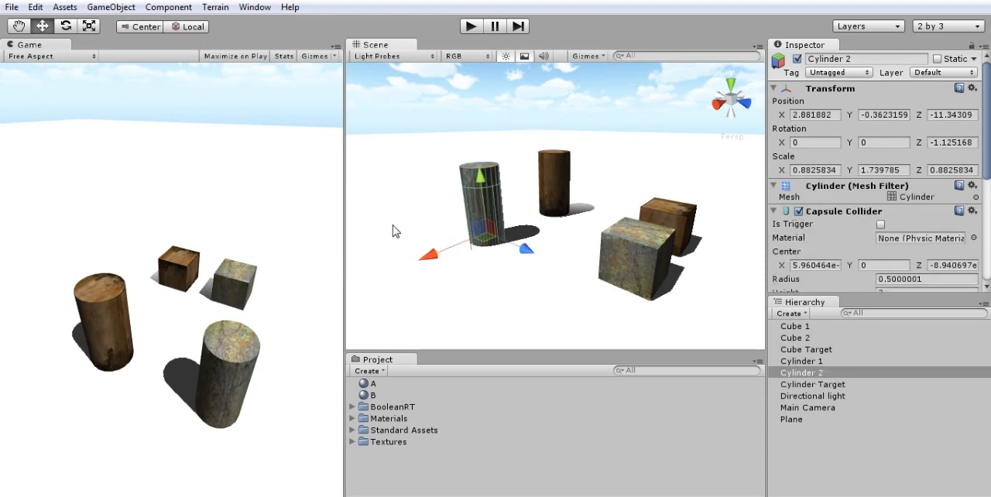
pyautogui.click(813, 384)
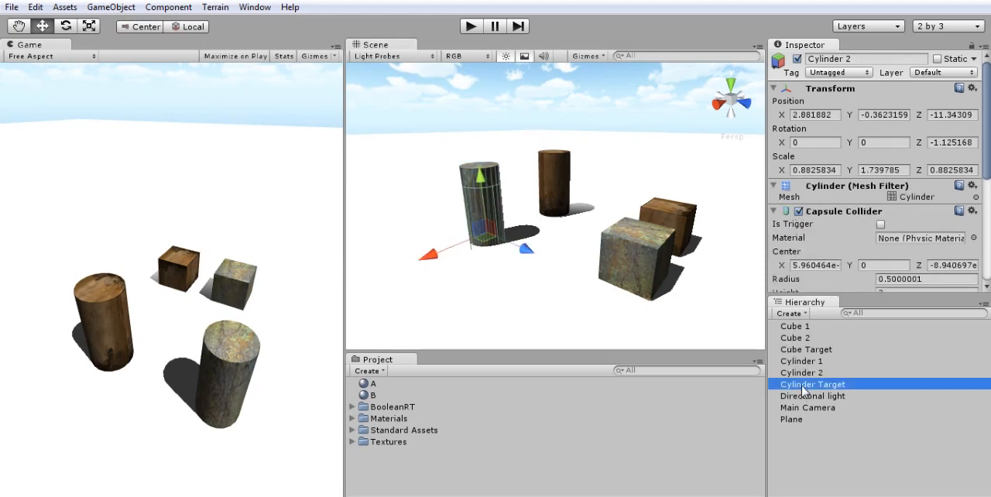
pyautogui.click(168, 7)
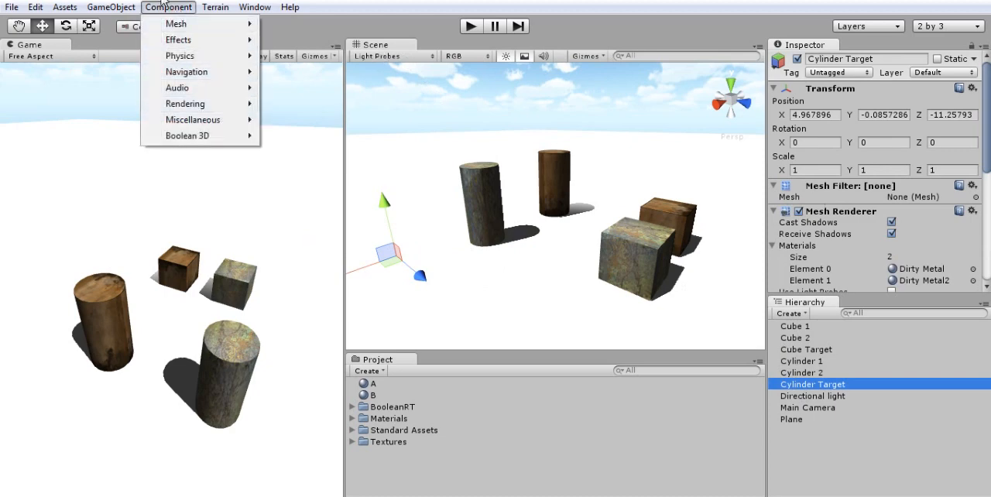
pyautogui.moveTo(187, 136)
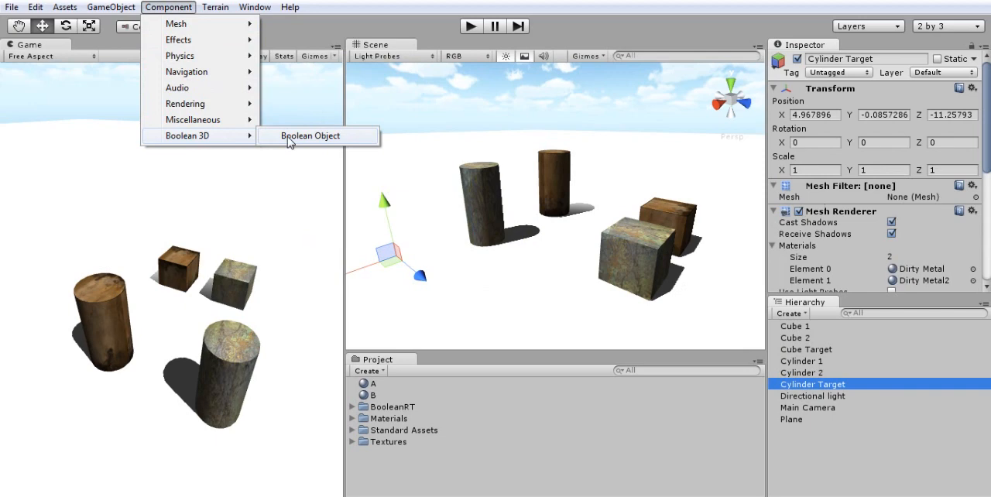
pyautogui.click(310, 136)
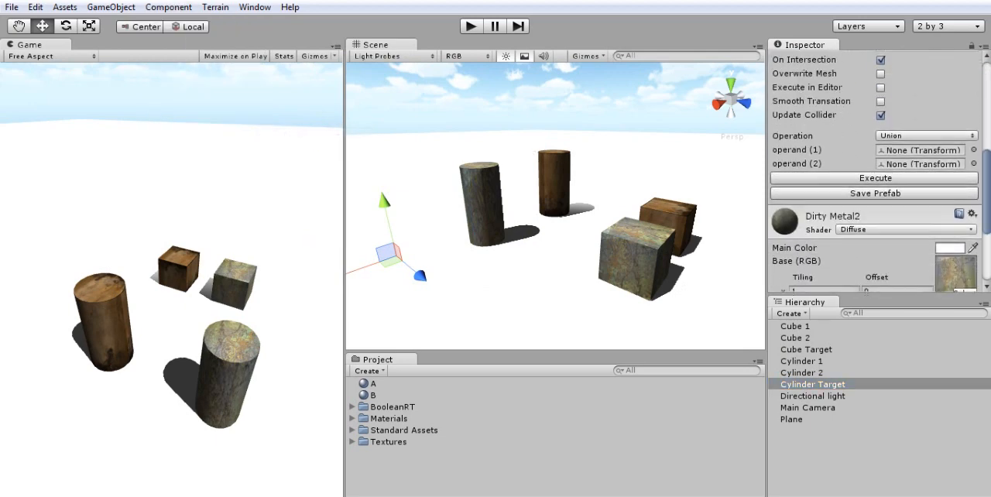
pyautogui.scroll(3)
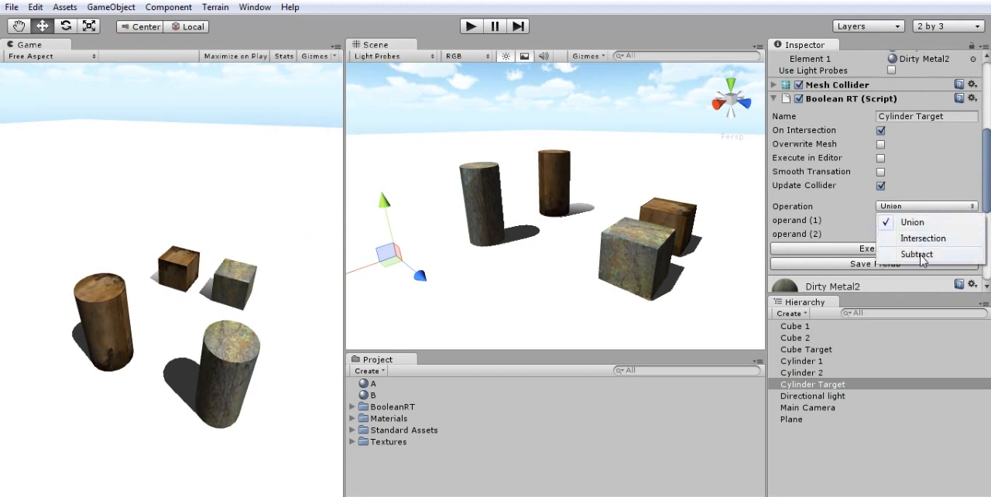
# Step: Choose Subtract in Operation and assign Cylinder 1 and Cylinder 2 as operands (1) and (2)
pyautogui.click(918, 254)
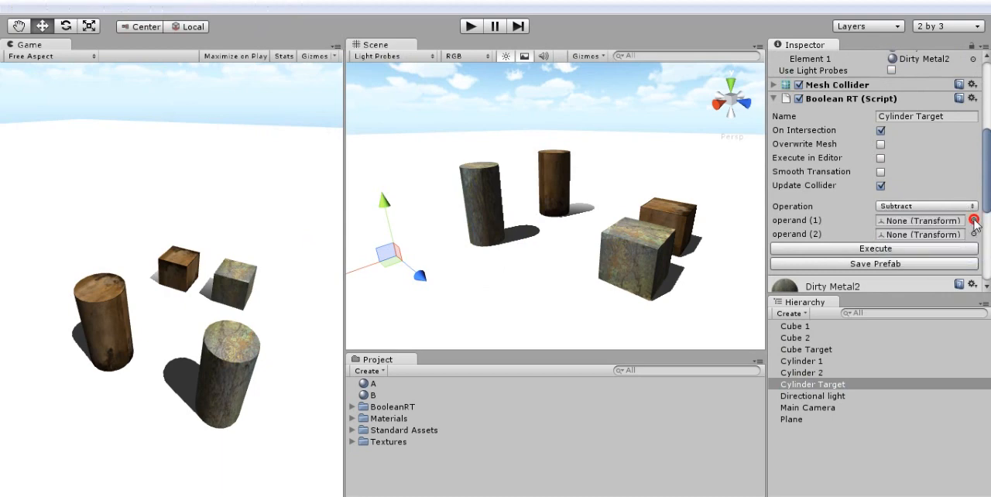
pyautogui.click(974, 220)
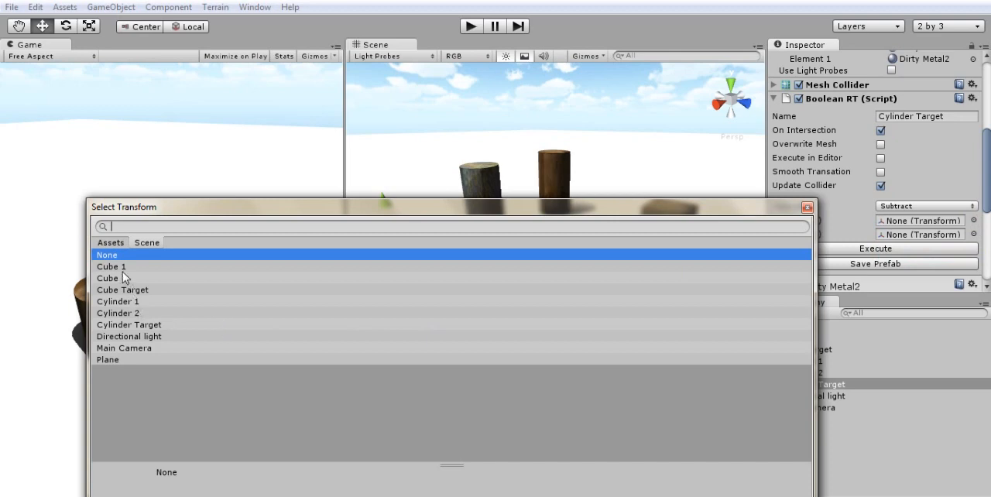
pyautogui.click(117, 301)
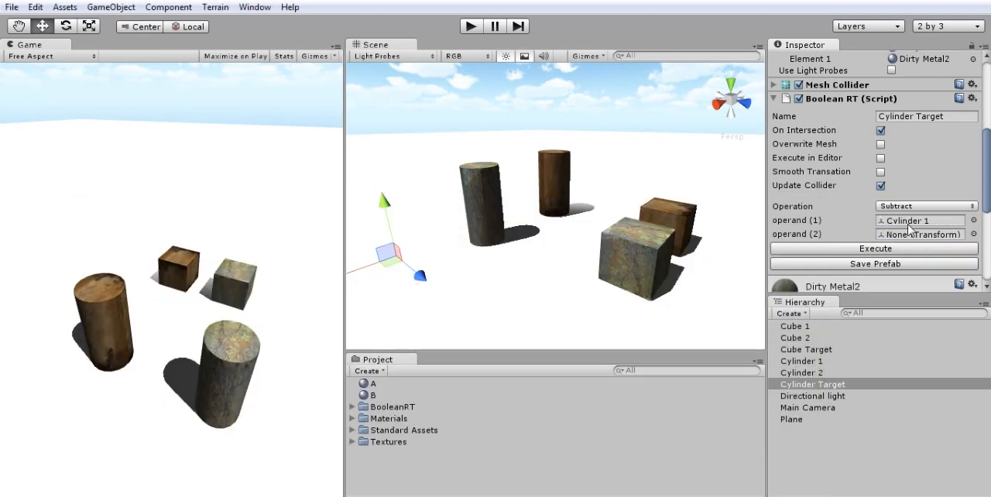
pyautogui.click(921, 233)
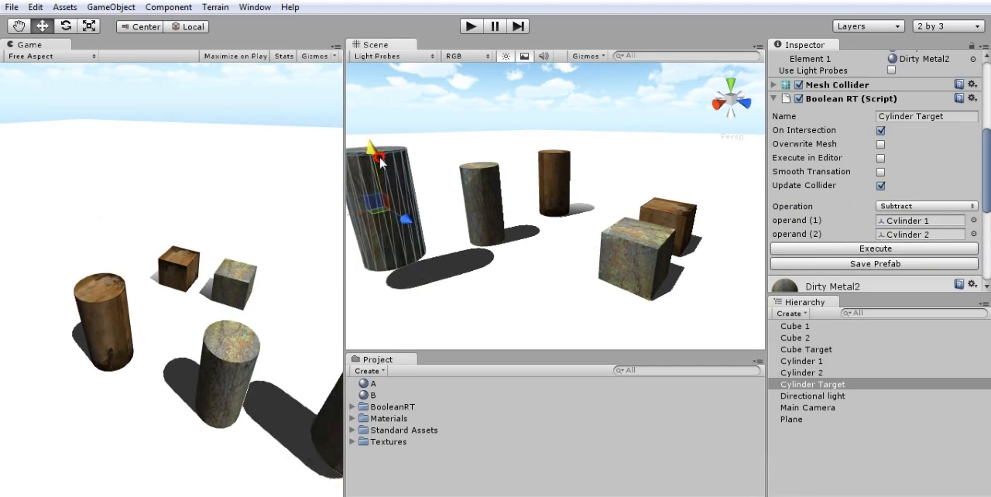
pyautogui.click(801, 372)
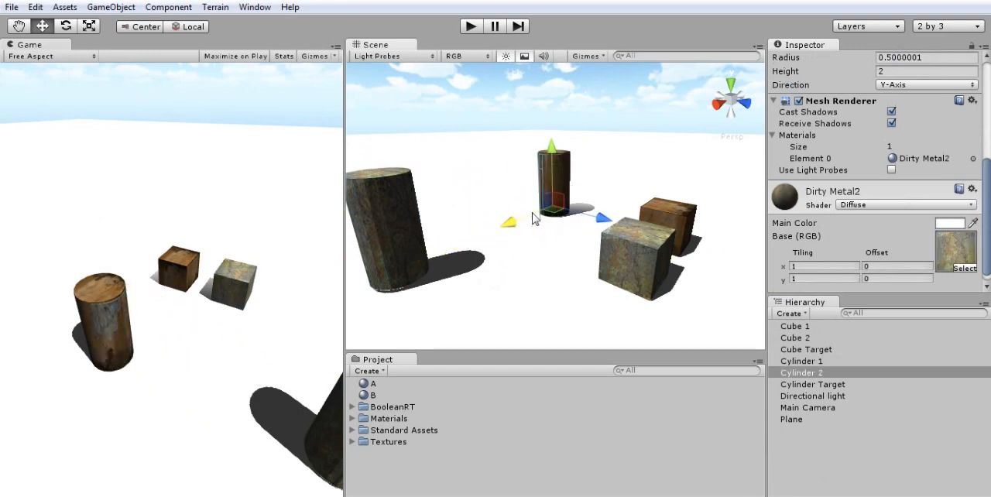
pyautogui.click(812, 384)
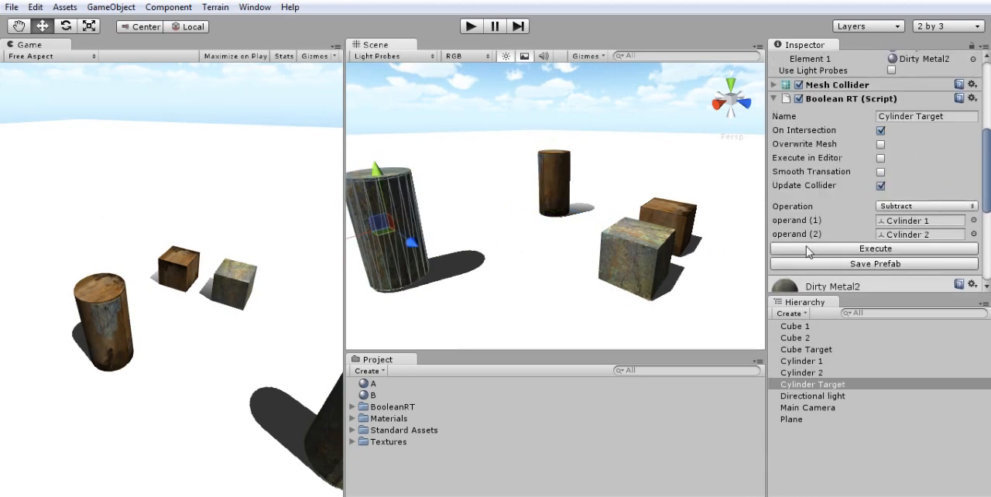
# Step: Enable Execute in Editor, then slide Cylinder 2 into Cylinder Target to hollow it
pyautogui.scroll(-3)
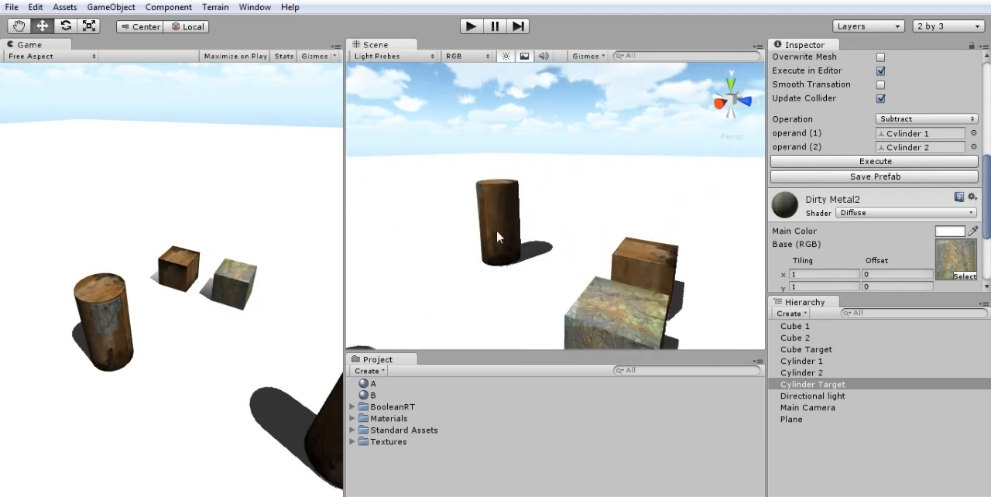
pyautogui.click(802, 373)
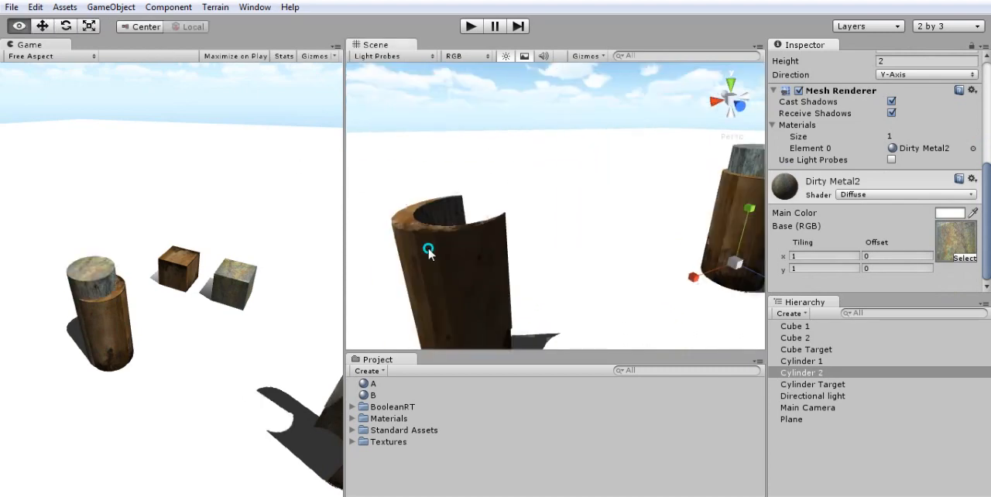
pyautogui.moveTo(430, 252); pyautogui.dragTo(517, 237)
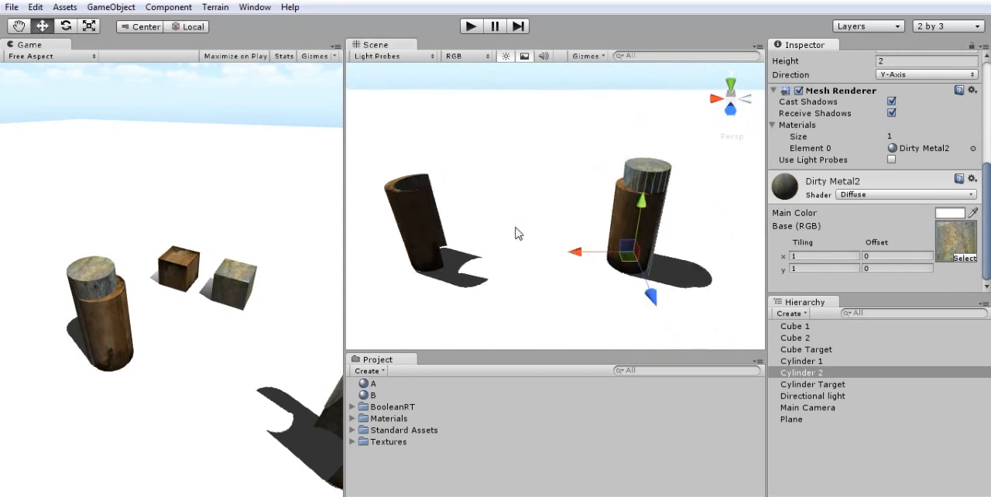
pyautogui.moveTo(577, 252); pyautogui.dragTo(570, 254)
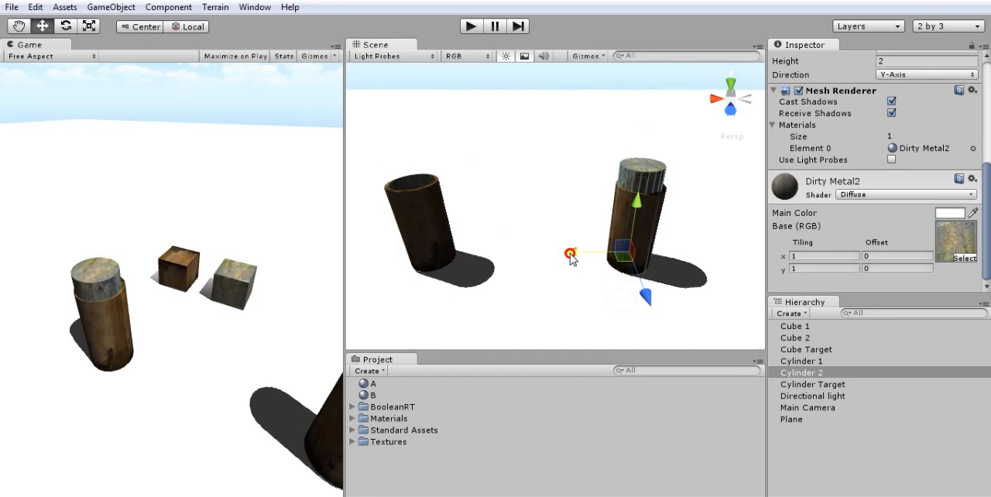
pyautogui.moveTo(420, 240)
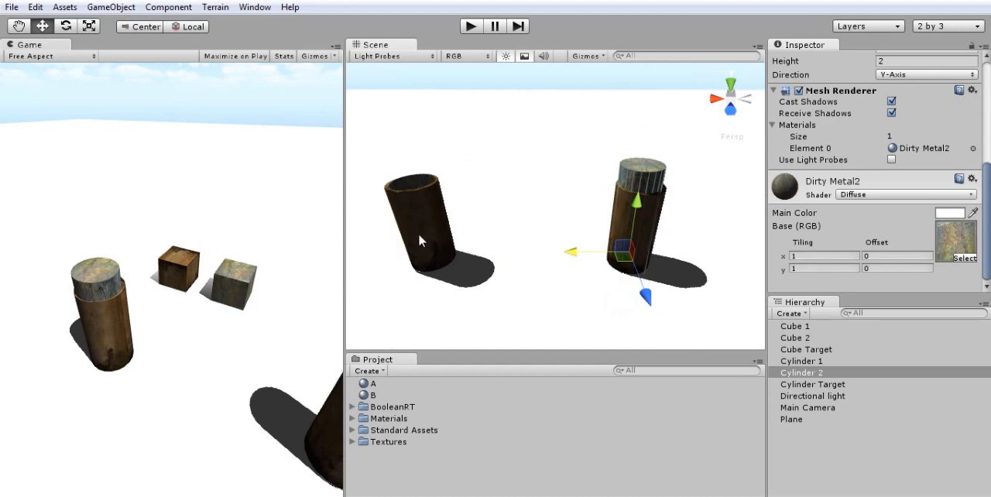
pyautogui.click(812, 384)
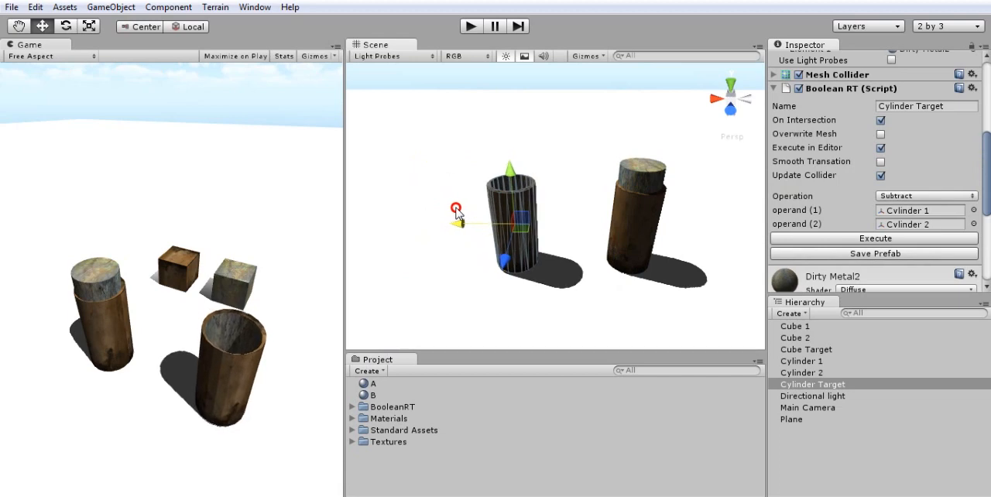
pyautogui.click(801, 372)
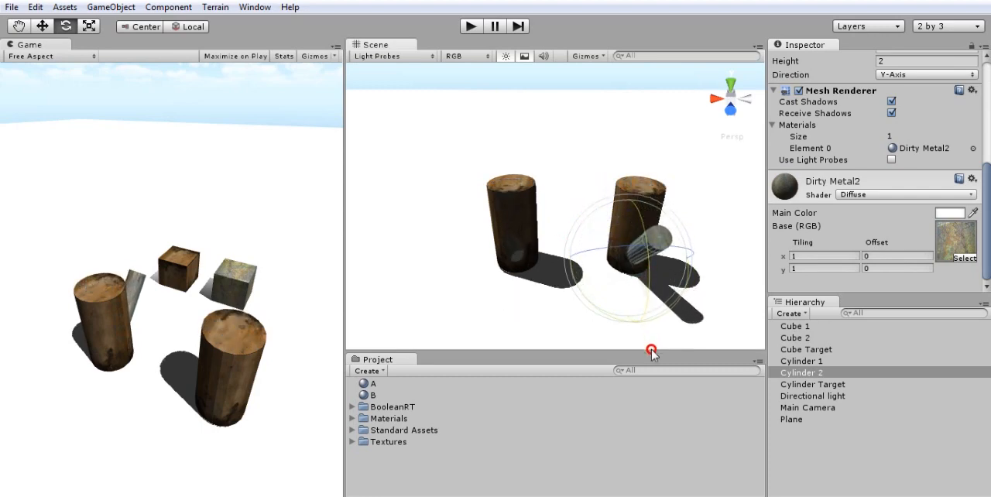
# Step: Tip Cylinder 2 onto its side through Cylinder Target, cutting a round hole
pyautogui.moveTo(653, 350); pyautogui.dragTo(669, 457)
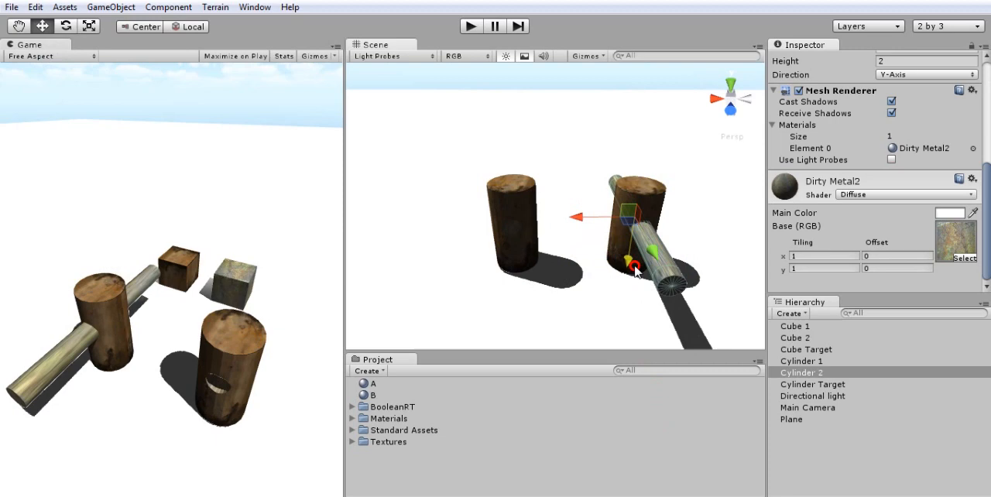
pyautogui.moveTo(508, 290)
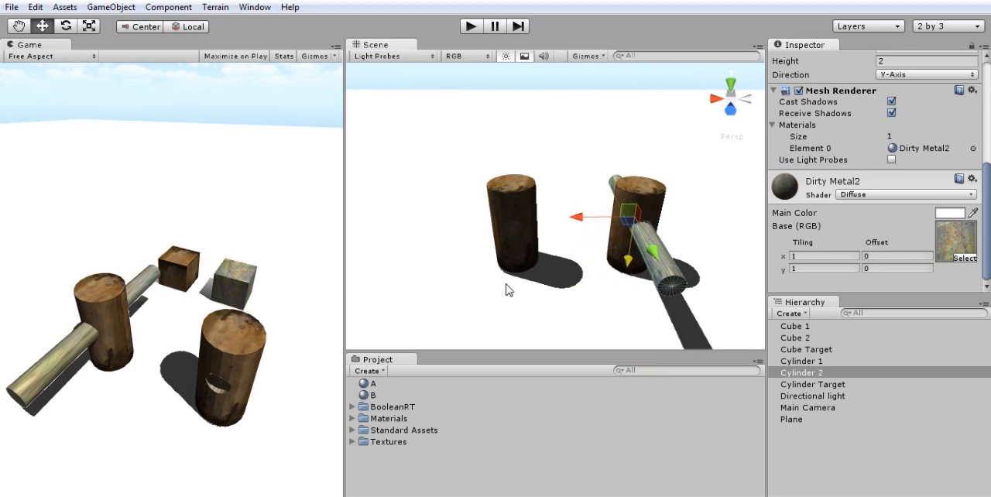
pyautogui.scroll(3)
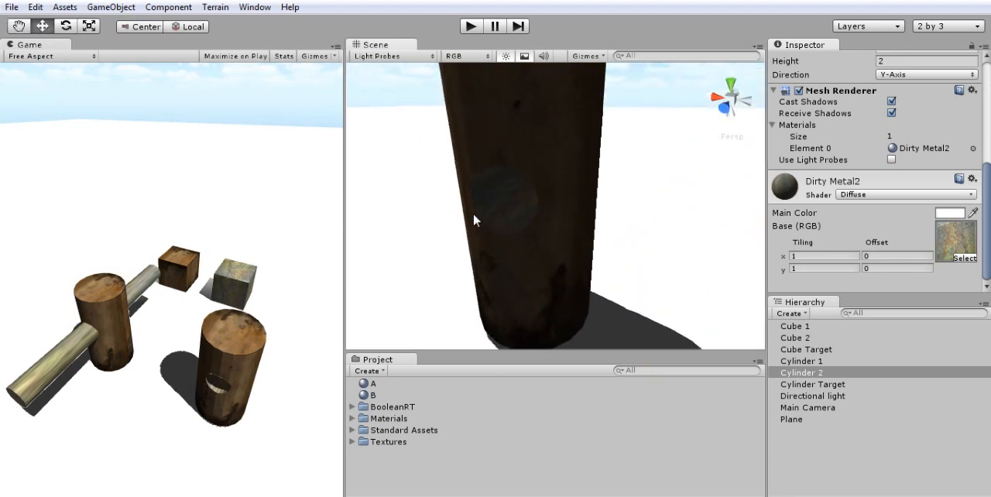
pyautogui.moveTo(475, 221); pyautogui.dragTo(589, 178)
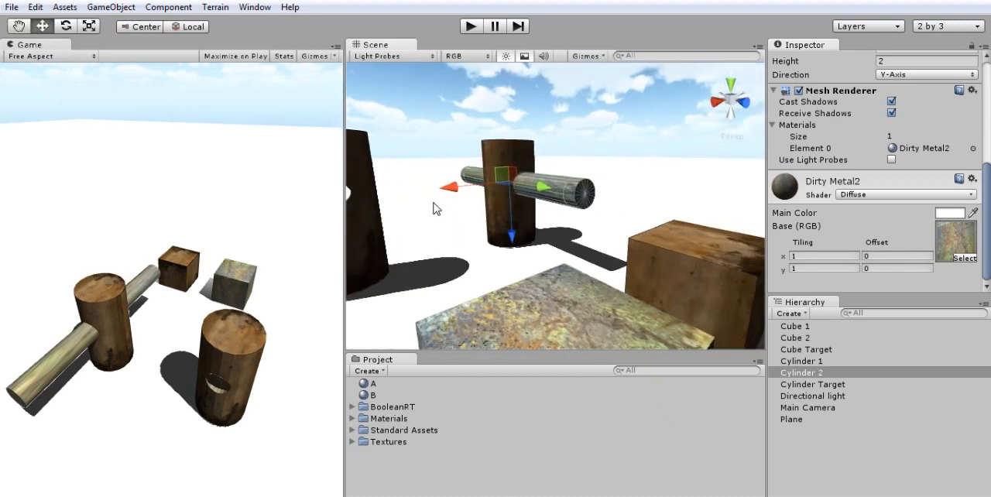
# Step: Swap Cylinder 2's Mesh Filter mesh for the Cube mesh
pyautogui.click(813, 384)
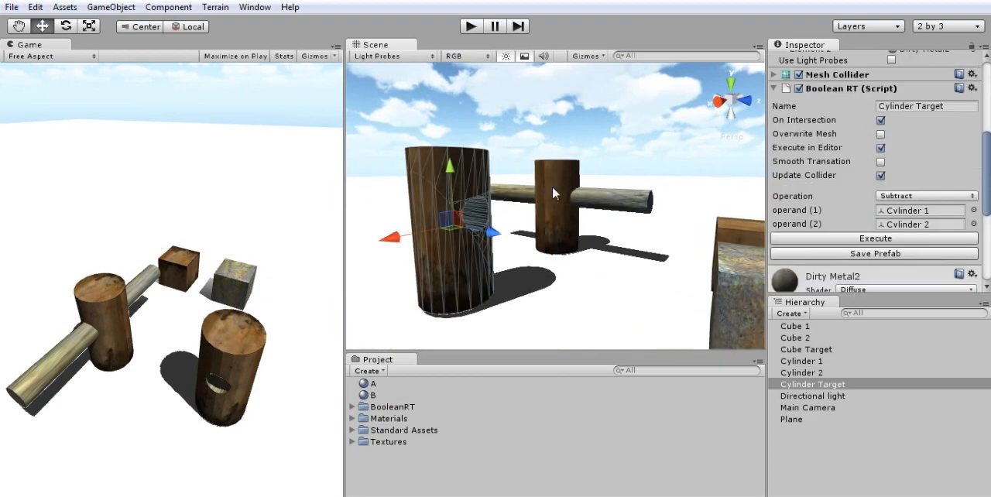
pyautogui.click(801, 361)
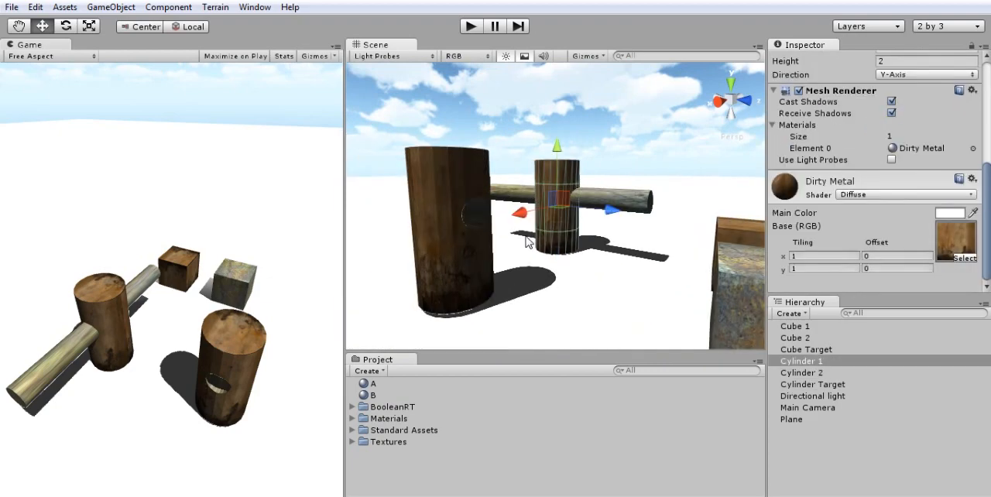
pyautogui.click(802, 372)
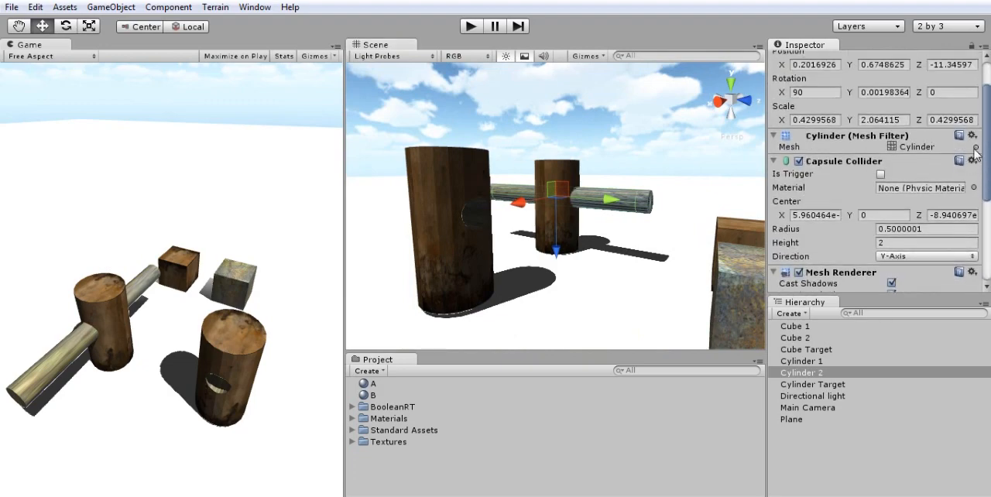
pyautogui.click(975, 146)
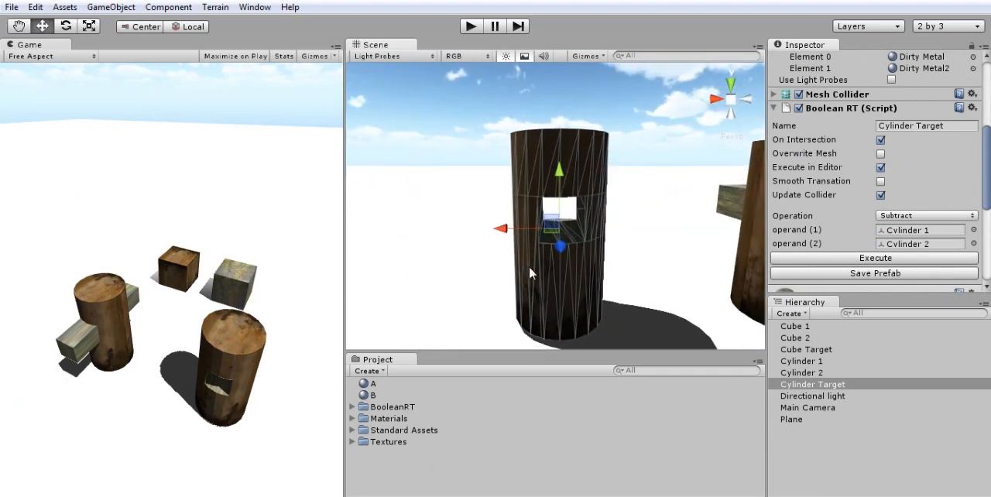
# Step: Scale up Cylinder 2's box, widening the cut into a tall window
pyautogui.click(801, 372)
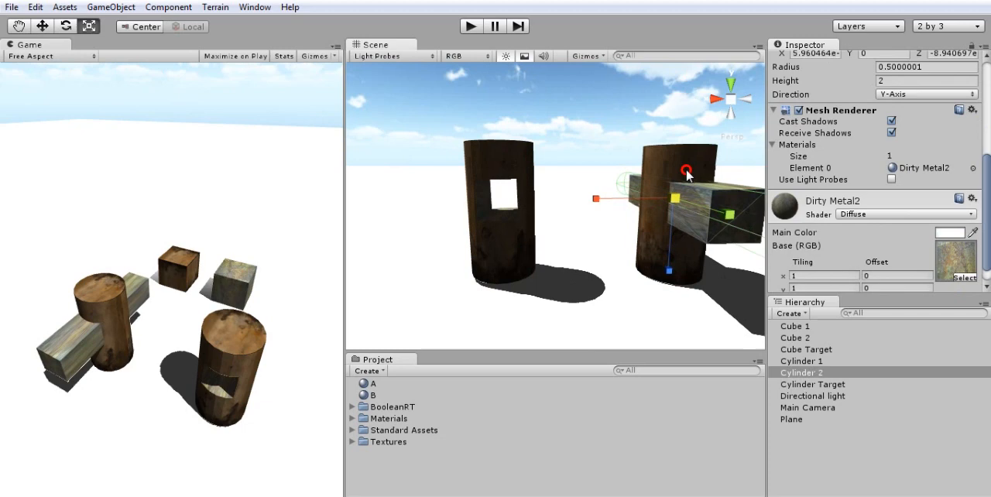
pyautogui.moveTo(687, 170); pyautogui.dragTo(670, 252)
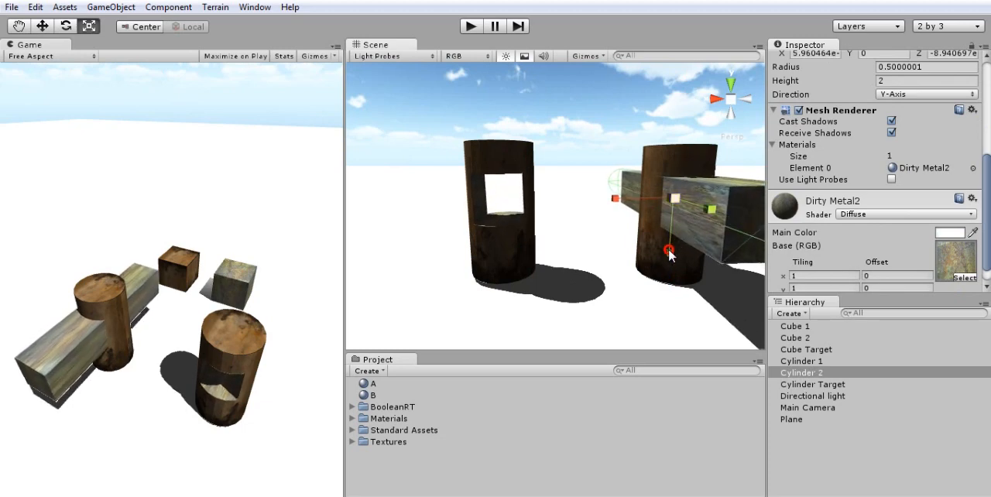
pyautogui.moveTo(670, 251); pyautogui.dragTo(666, 304)
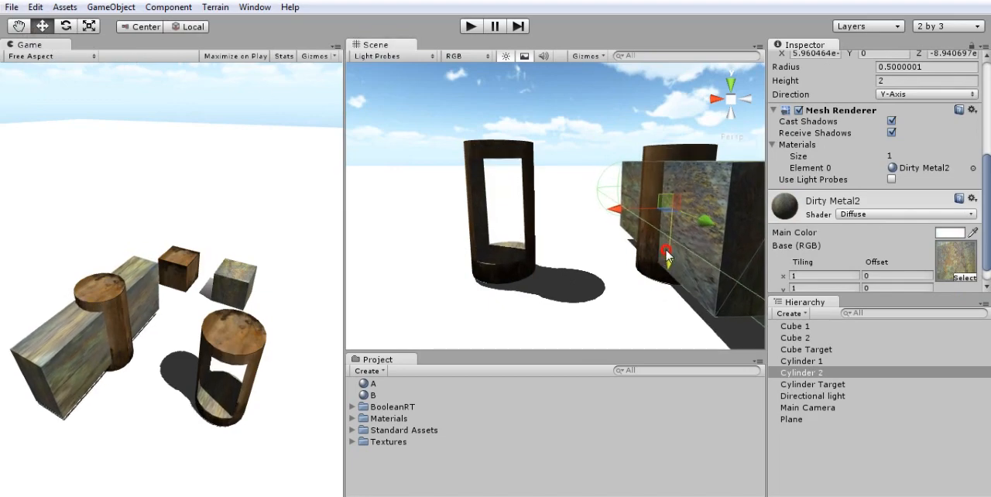
pyautogui.moveTo(668, 257); pyautogui.dragTo(561, 256)
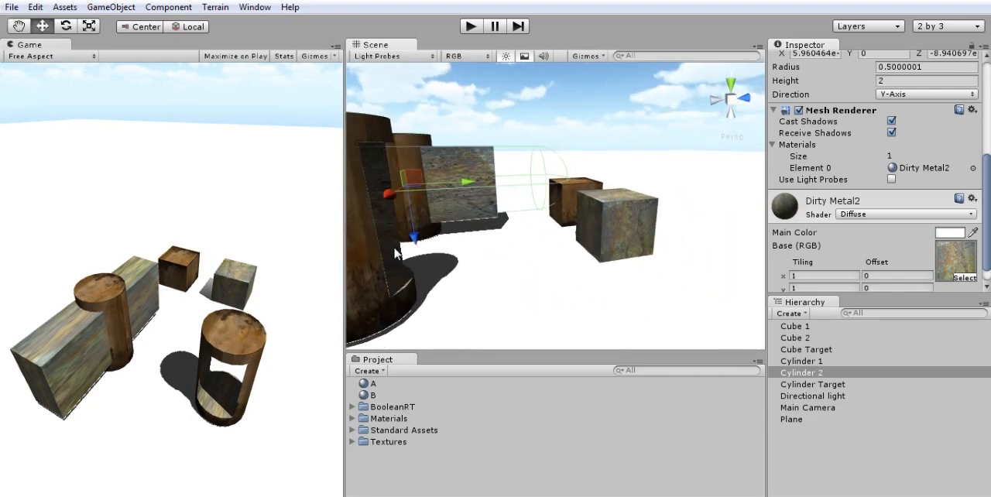
# Step: Set Cylinder Target's operand (2) to Cube 2 and apply the subtraction
pyautogui.click(813, 384)
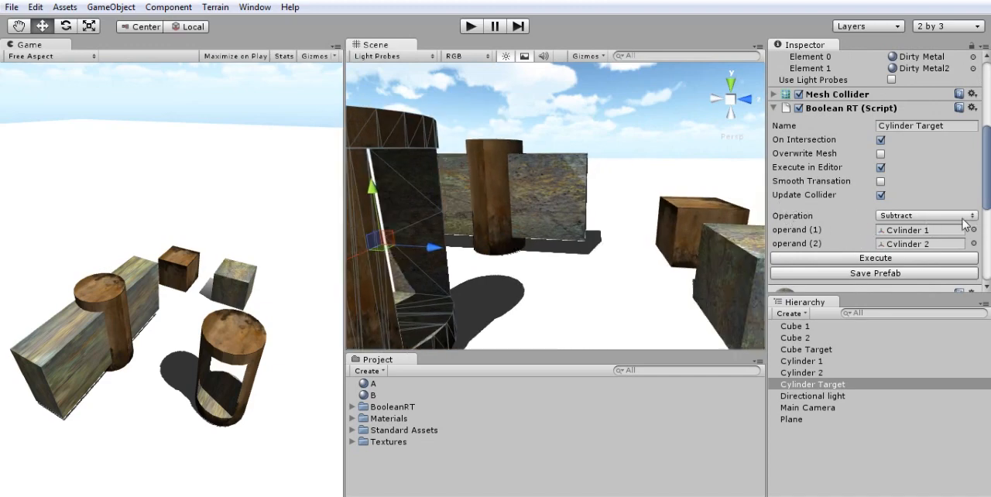
pyautogui.moveTo(824, 244)
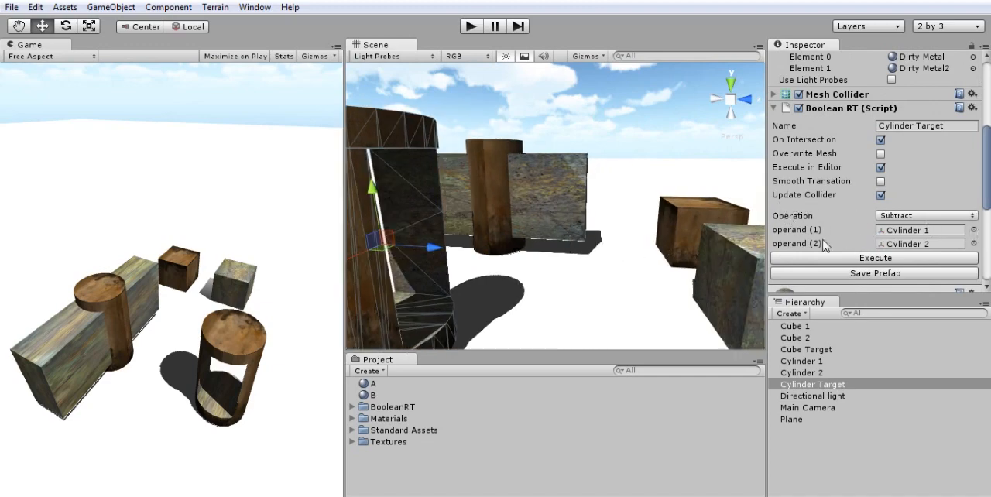
pyautogui.scroll(-3)
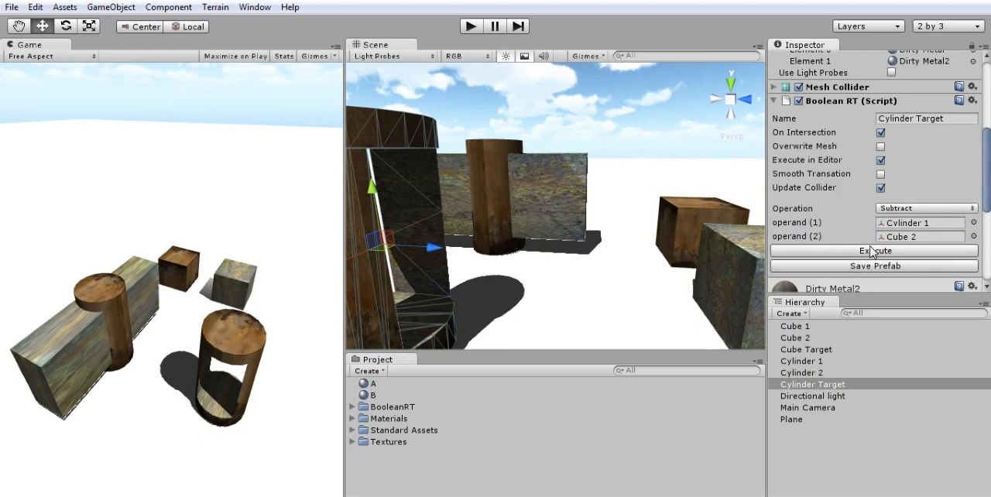
pyautogui.click(874, 250)
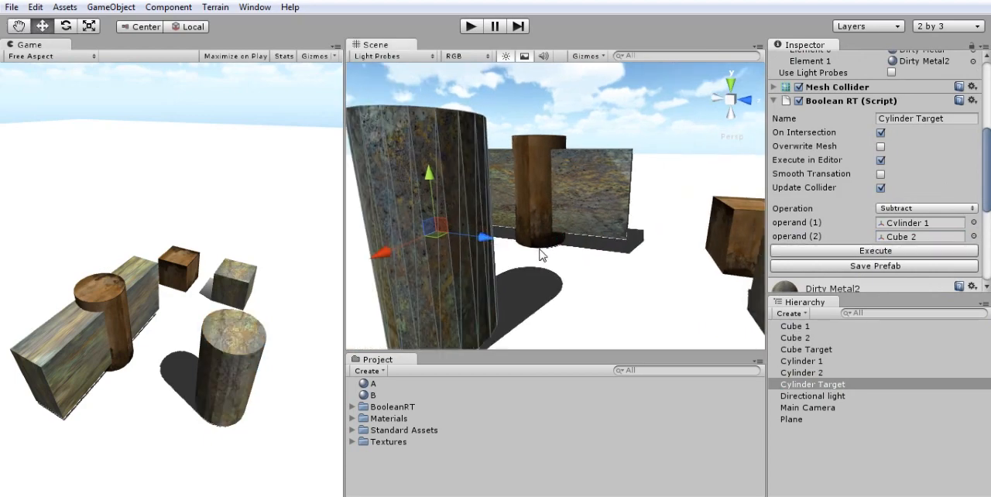
# Step: Move Cube 2 deep into Cylinder Target to carve a notch
pyautogui.click(795, 338)
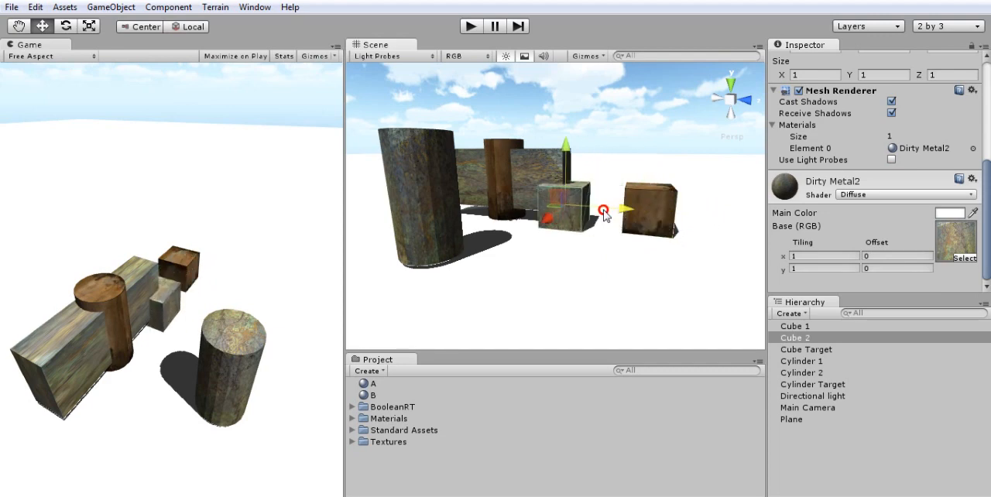
pyautogui.moveTo(603, 210); pyautogui.dragTo(555, 208)
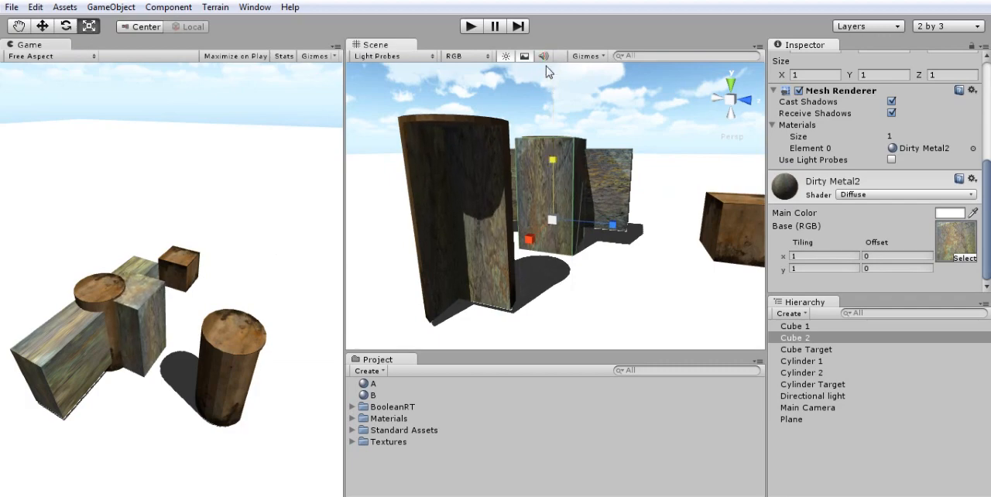
pyautogui.moveTo(550, 70); pyautogui.dragTo(510, 252)
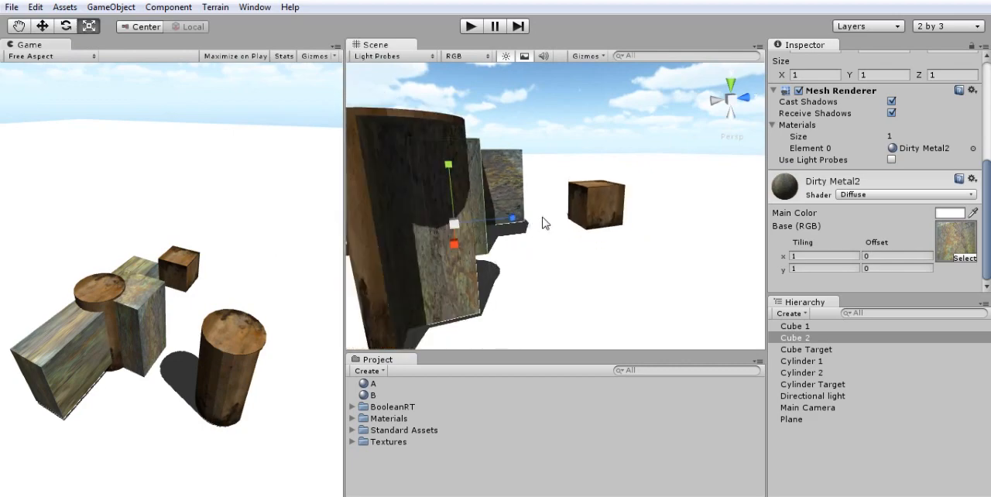
pyautogui.click(812, 384)
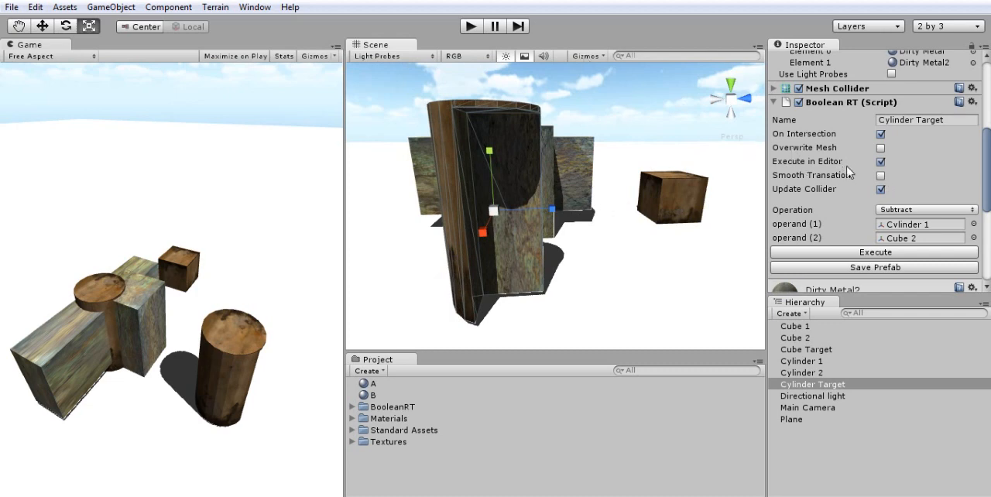
# Step: Untick Execute in Editor, then move Cube 2 while the notch stays unchanged
pyautogui.click(880, 161)
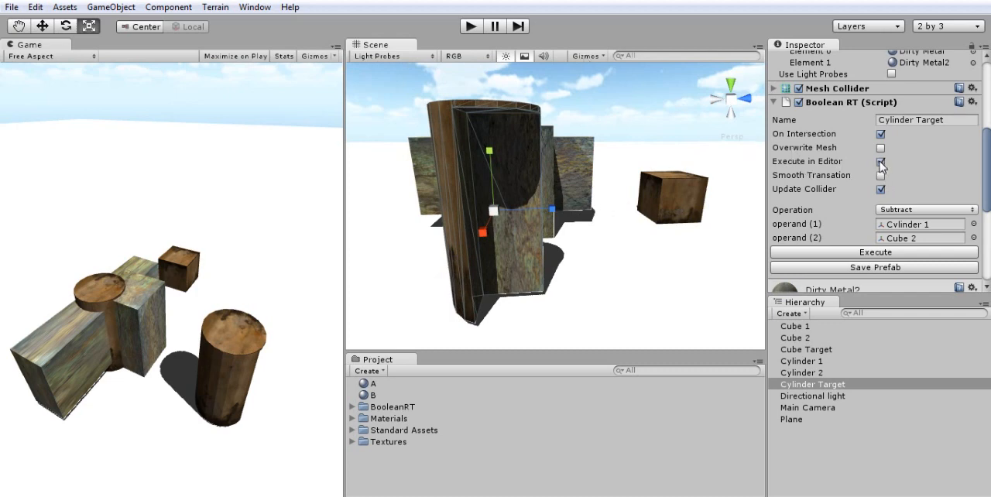
pyautogui.click(880, 161)
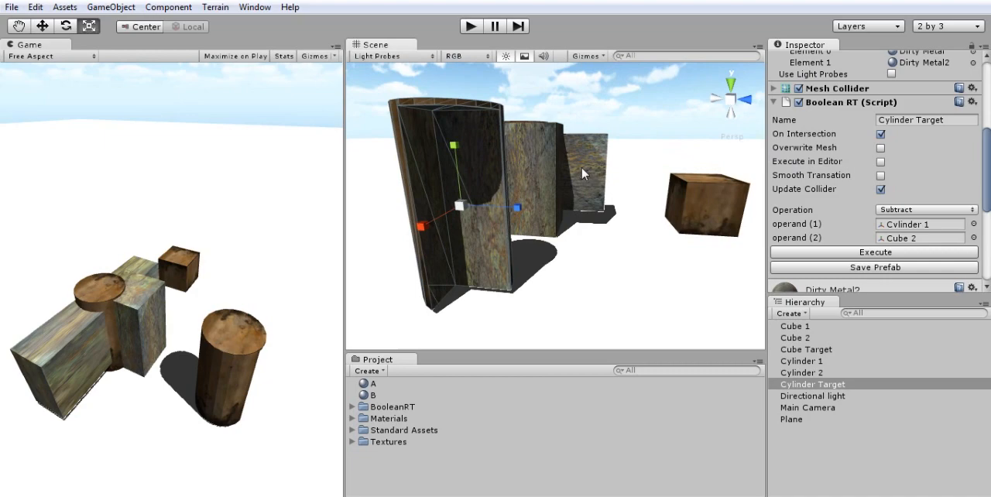
pyautogui.click(795, 338)
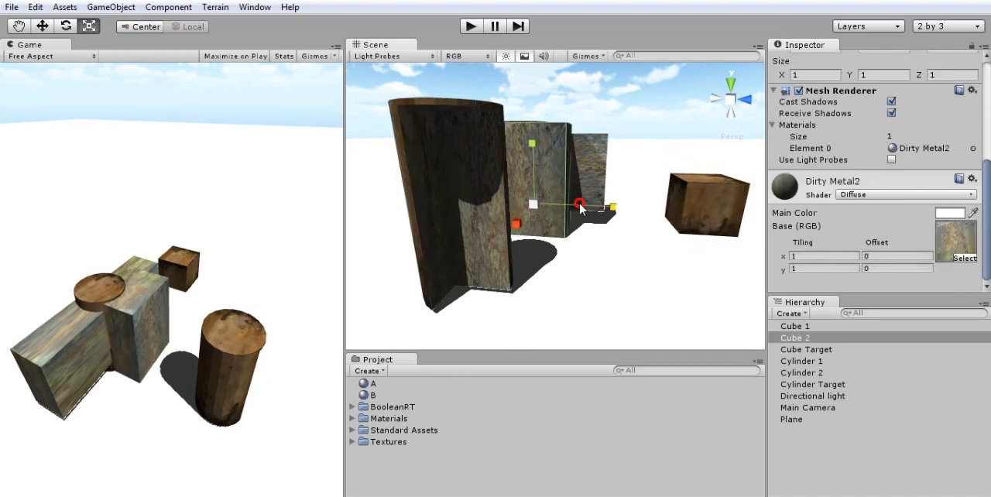
pyautogui.moveTo(579, 205); pyautogui.dragTo(527, 216)
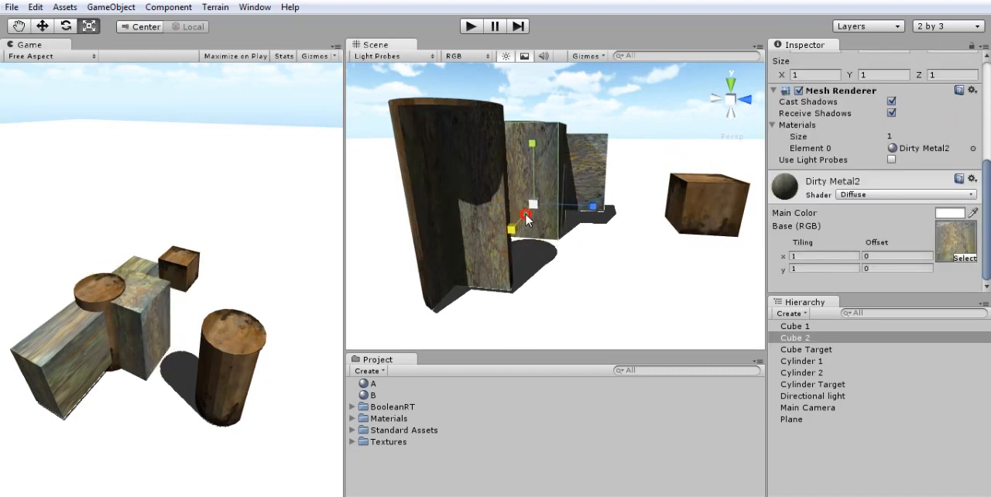
pyautogui.click(813, 384)
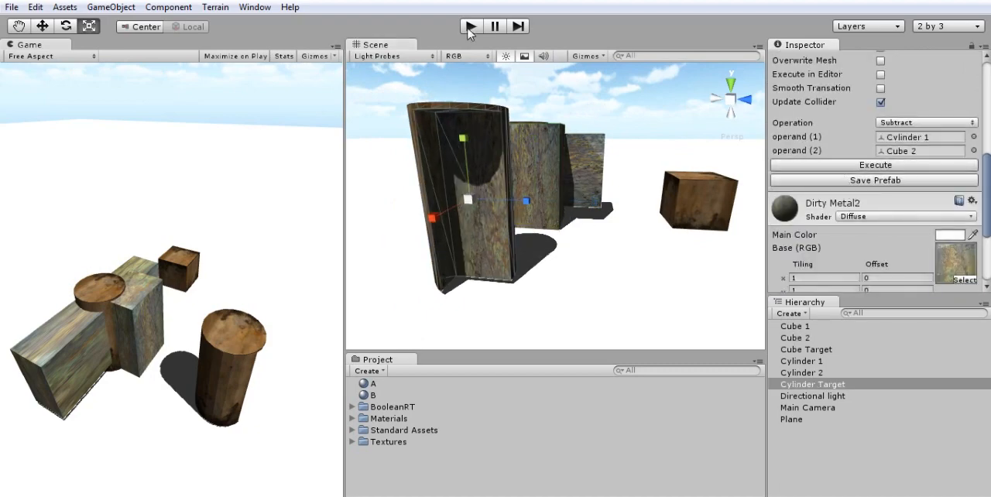
# Step: Enter Play mode and drag Cube 2 back and forth across the cylinder
pyautogui.click(470, 25)
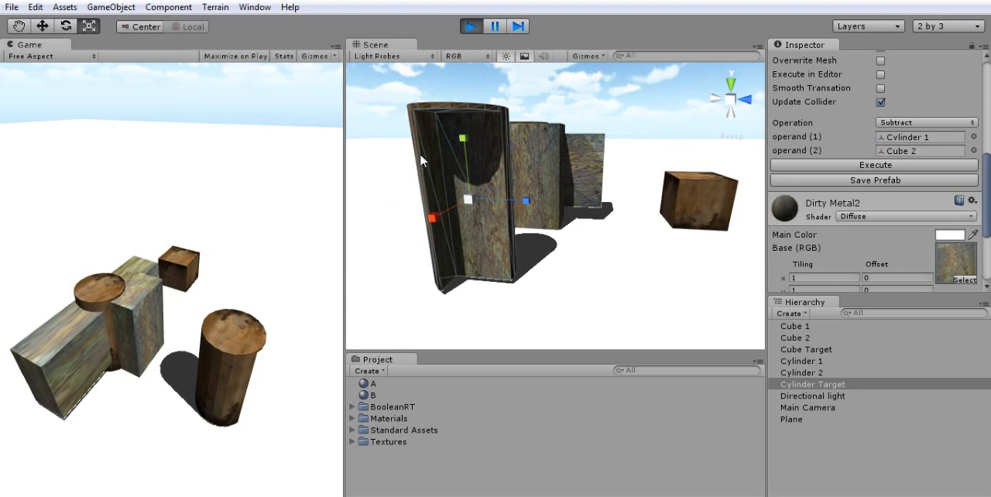
pyautogui.moveTo(120, 345)
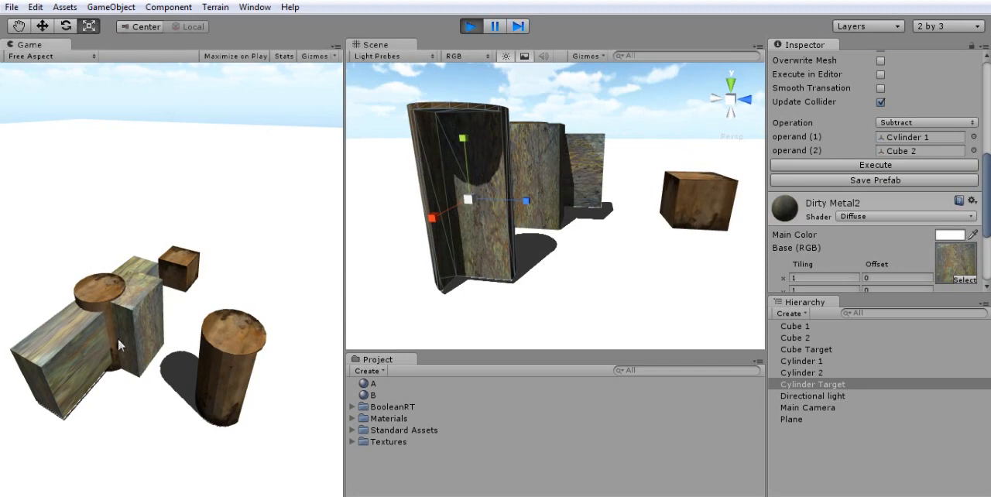
pyautogui.click(796, 337)
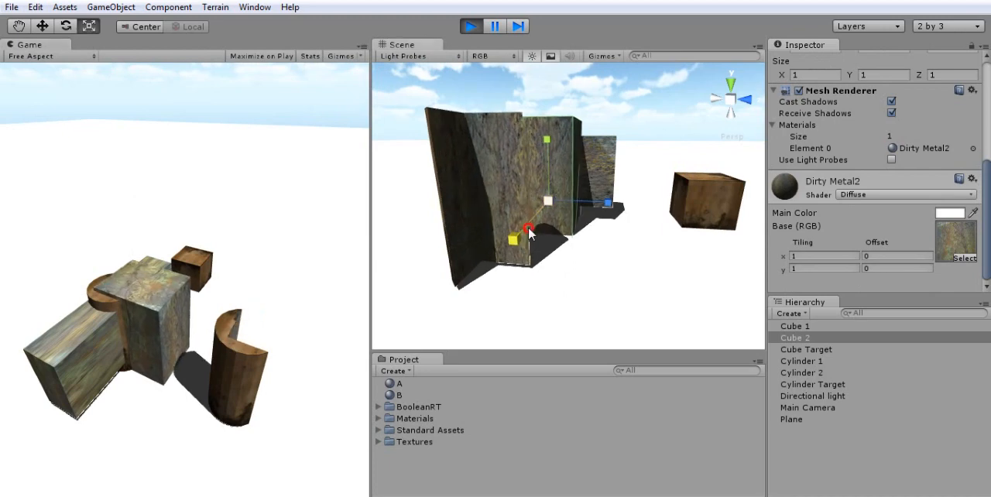
pyautogui.moveTo(530, 232); pyautogui.dragTo(584, 208)
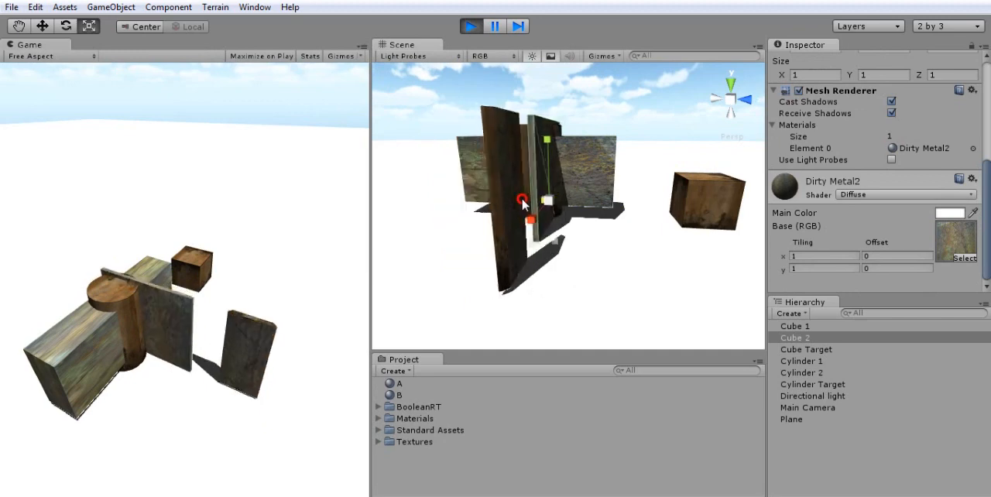
pyautogui.moveTo(523, 200); pyautogui.dragTo(573, 200)
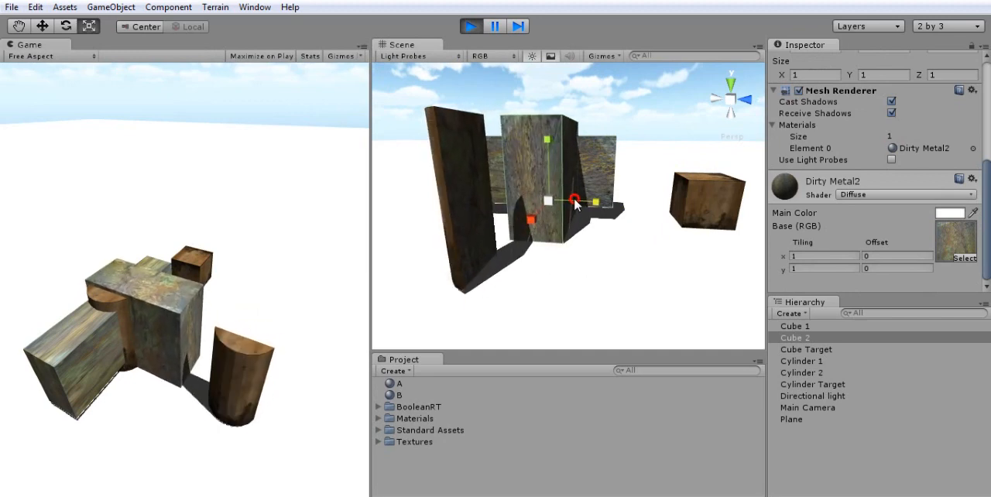
pyautogui.moveTo(573, 199); pyautogui.dragTo(582, 203)
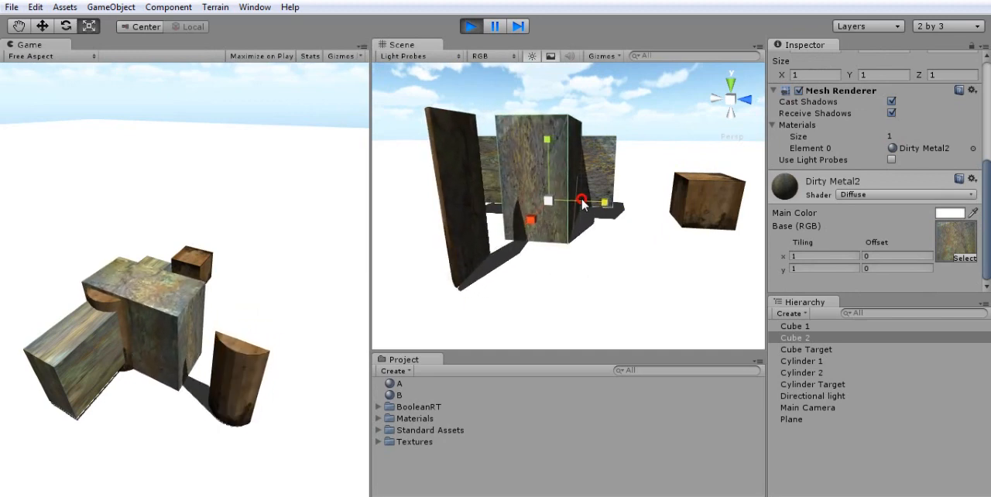
# Step: Shrink Cube 2 to half size, push it deeper and make it taller
pyautogui.click(802, 372)
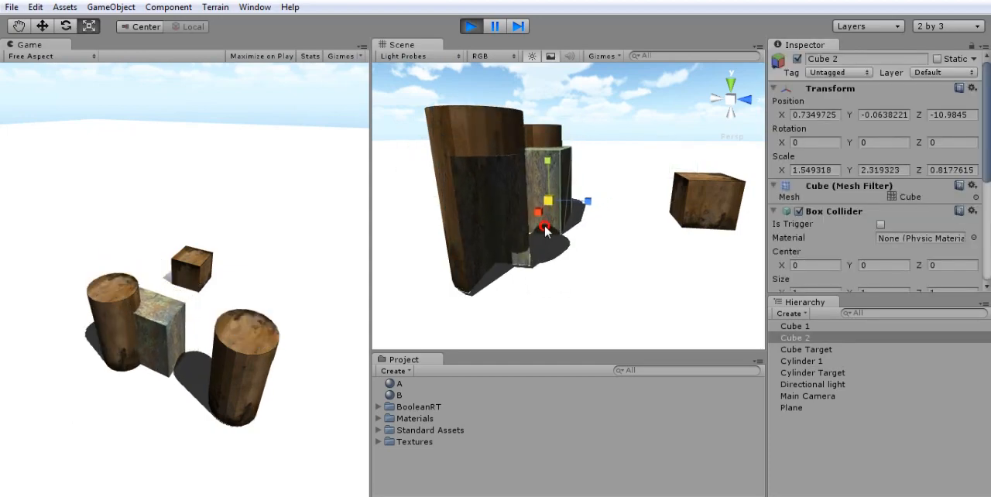
pyautogui.moveTo(546, 230); pyautogui.dragTo(543, 247)
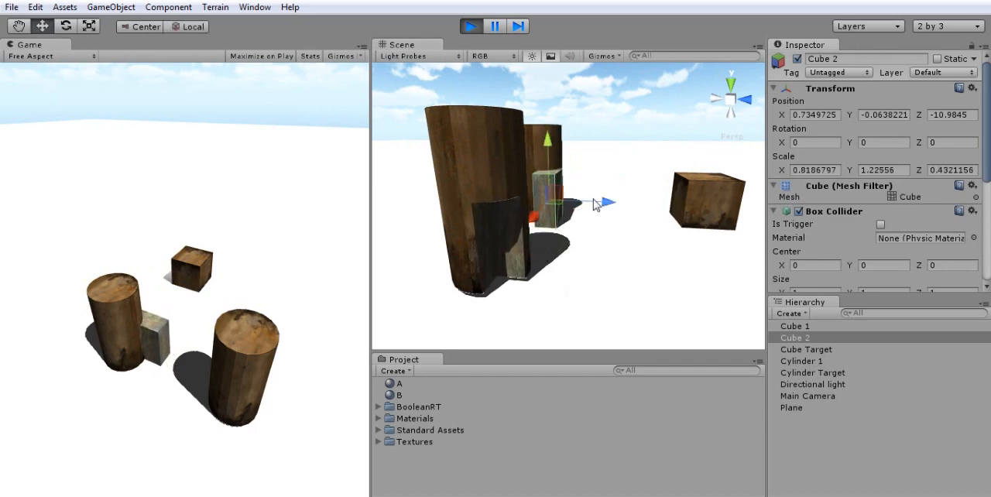
pyautogui.moveTo(608, 202); pyautogui.dragTo(553, 207)
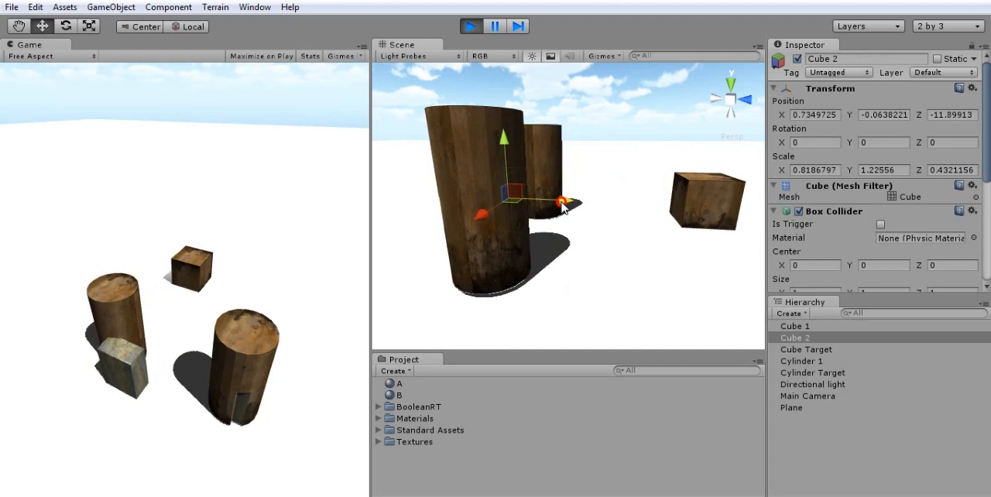
pyautogui.moveTo(557, 203); pyautogui.dragTo(476, 209)
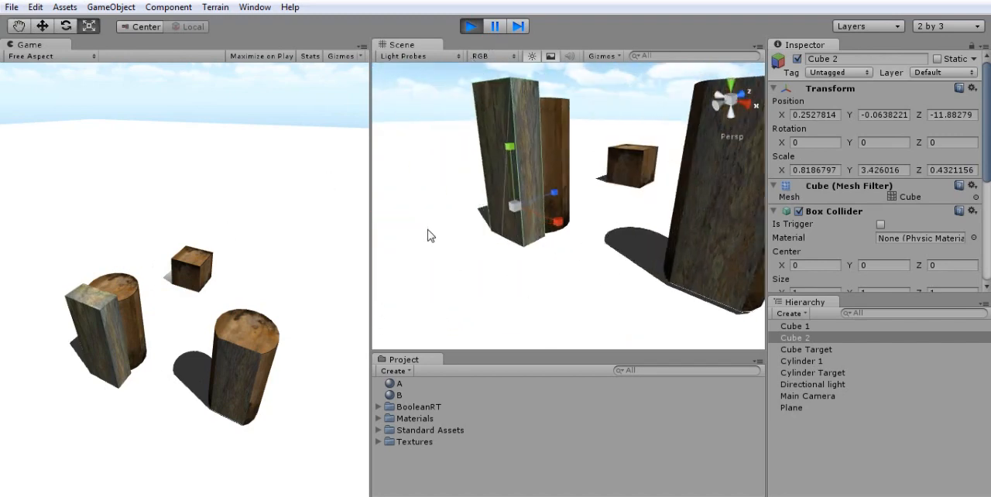
pyautogui.click(471, 26)
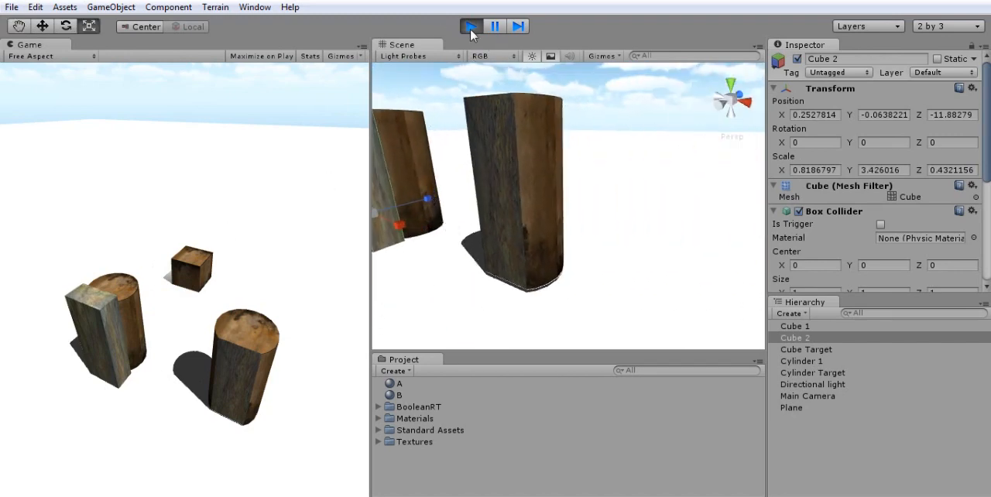
# Step: Exit Play mode and select Cylinder Target to show it in the Inspector
pyautogui.click(470, 25)
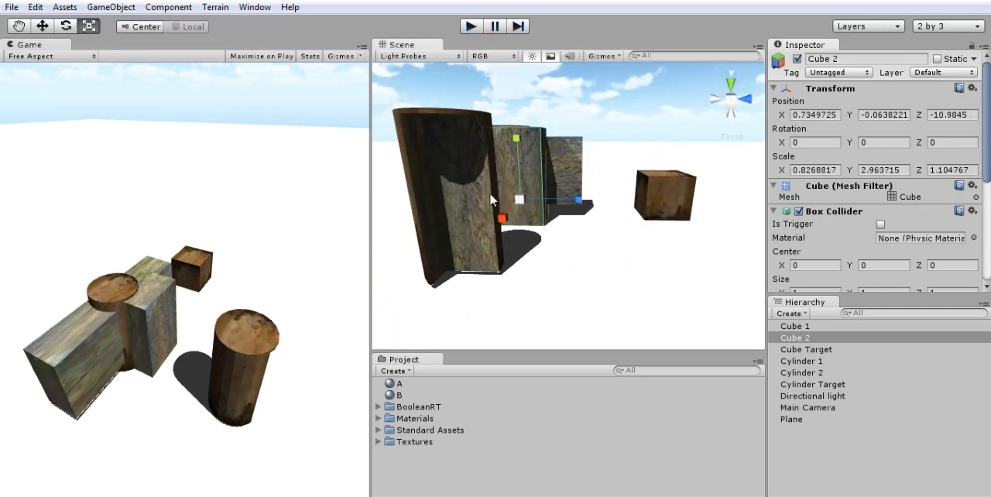
pyautogui.click(812, 384)
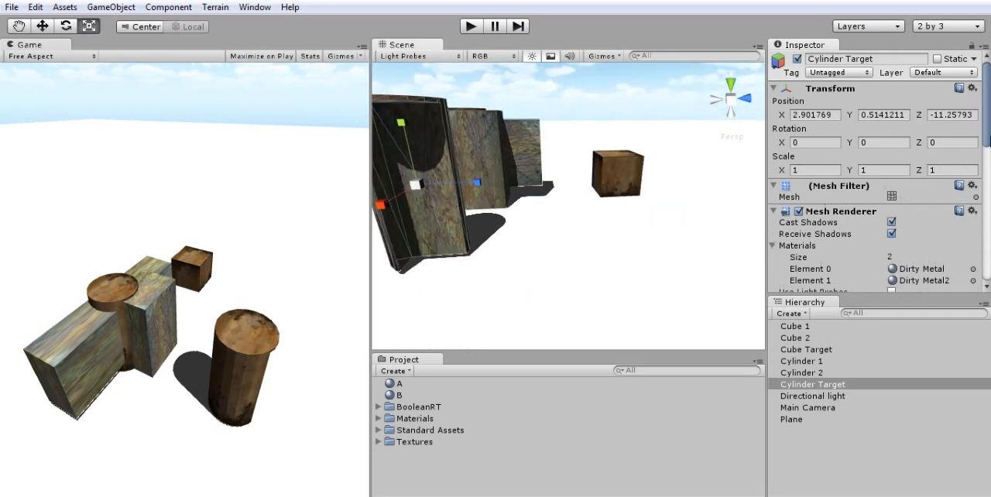
# Step: Enable On Intersection on Boolean RT and list the Union, Intersection and Subtract operations
pyautogui.scroll(-3)
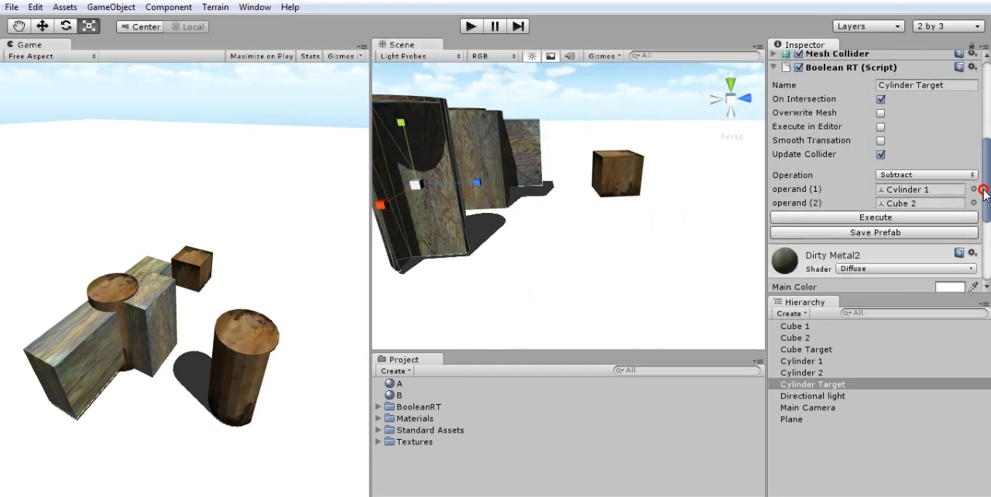
pyautogui.moveTo(849, 174)
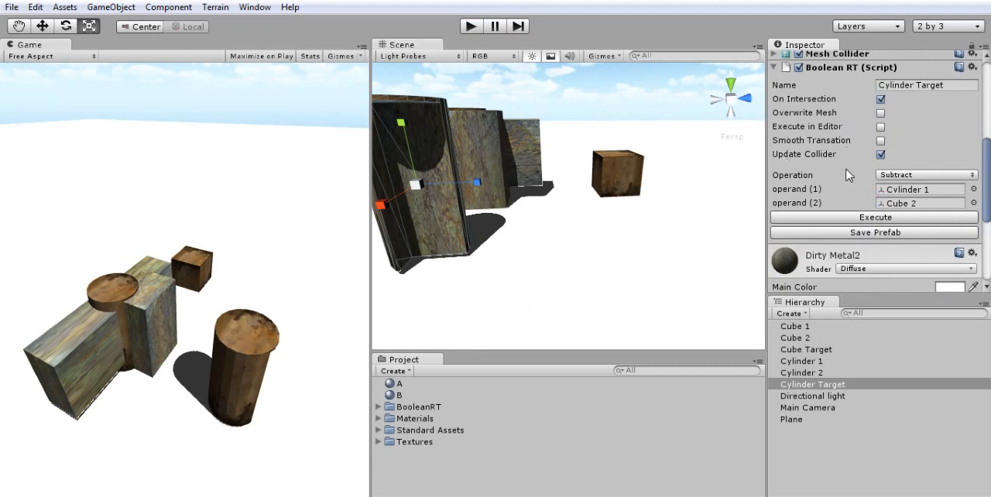
pyautogui.moveTo(819, 113)
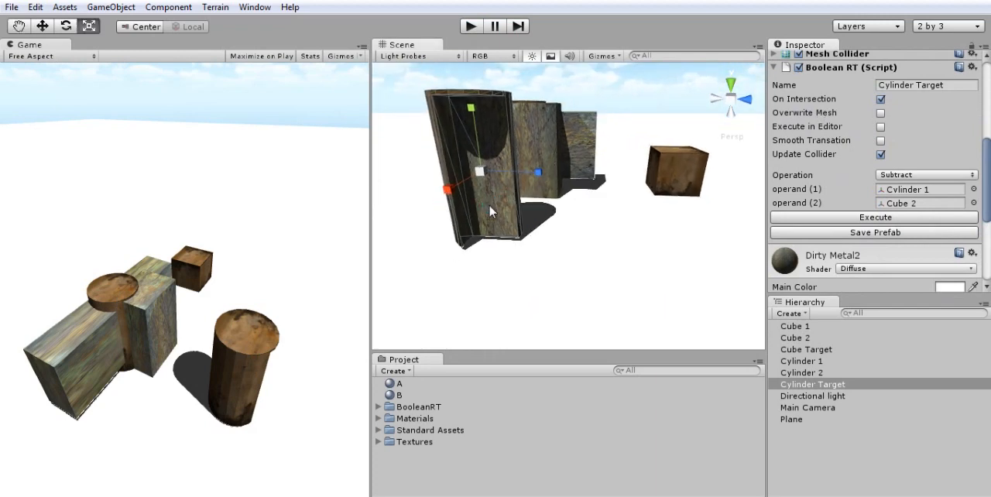
pyautogui.moveTo(495, 215)
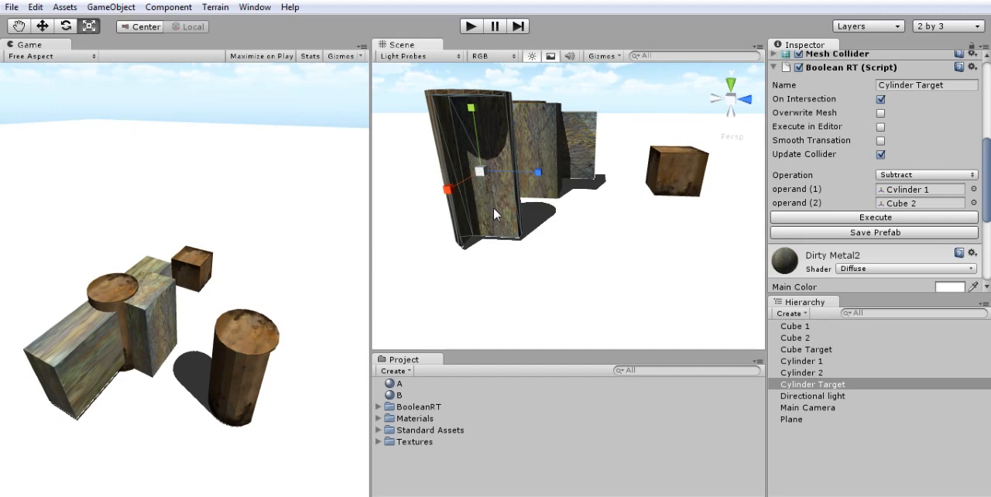
pyautogui.moveTo(794, 167)
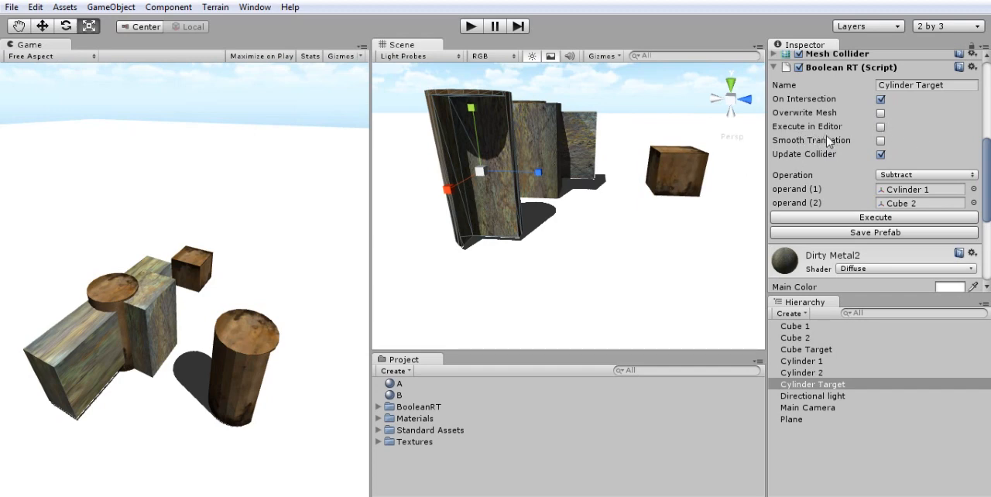
pyautogui.moveTo(785, 138)
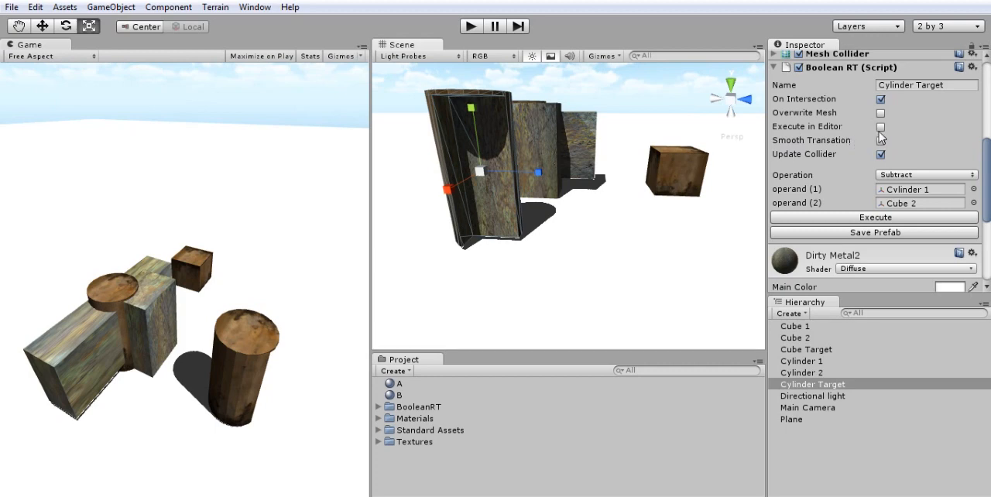
pyautogui.moveTo(884, 148)
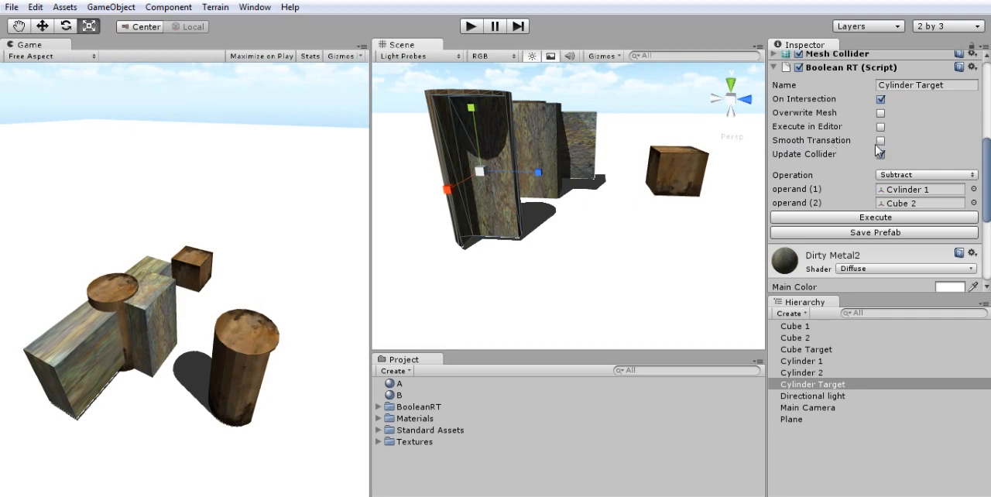
pyautogui.moveTo(879, 149)
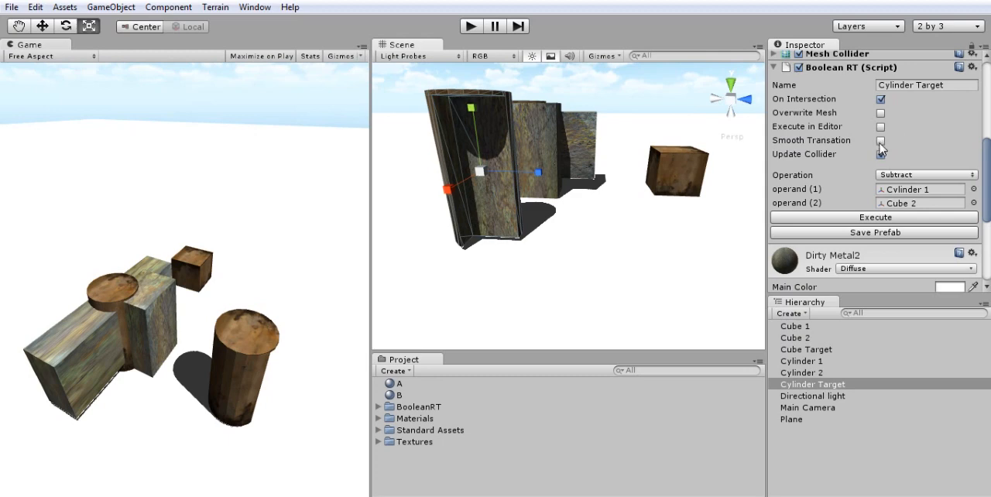
pyautogui.click(880, 154)
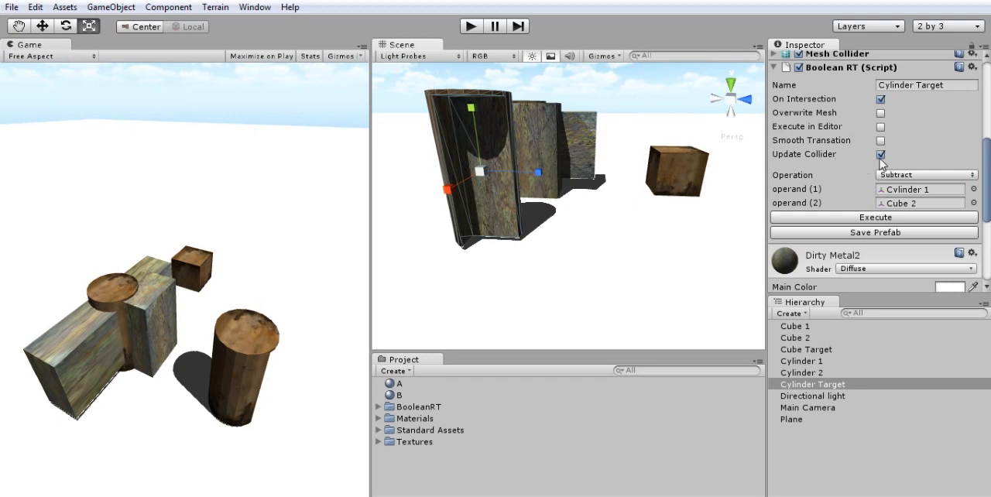
pyautogui.moveTo(896, 163)
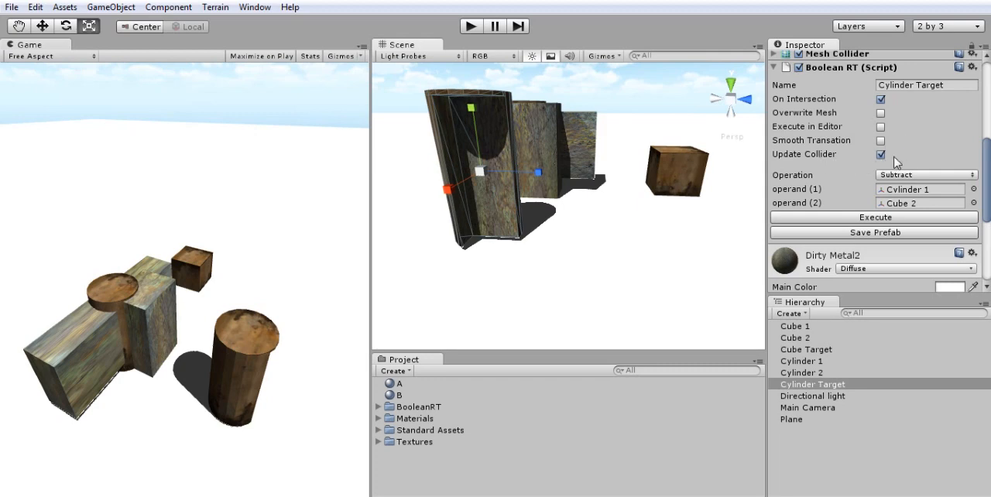
pyautogui.click(926, 174)
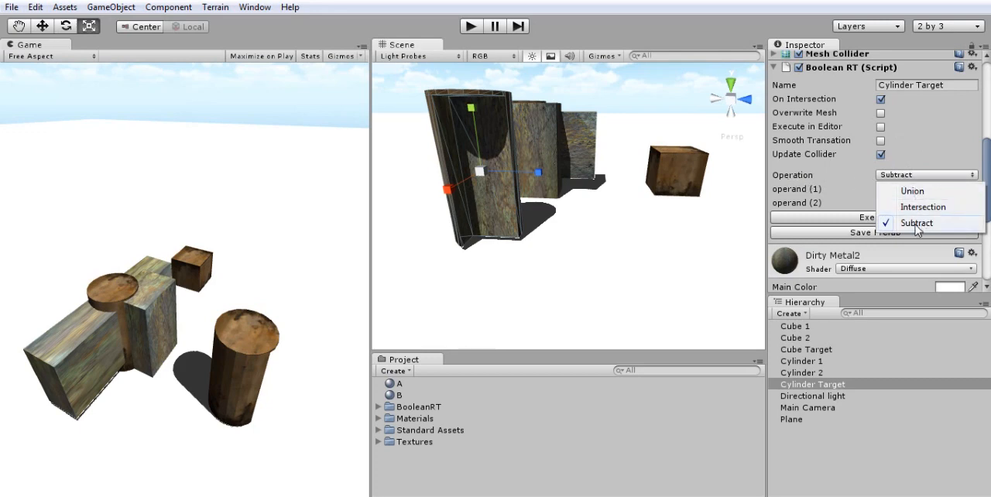
# Step: Keep Subtract and save the Cylinder Target prefab with its mesh into Assets
pyautogui.click(917, 223)
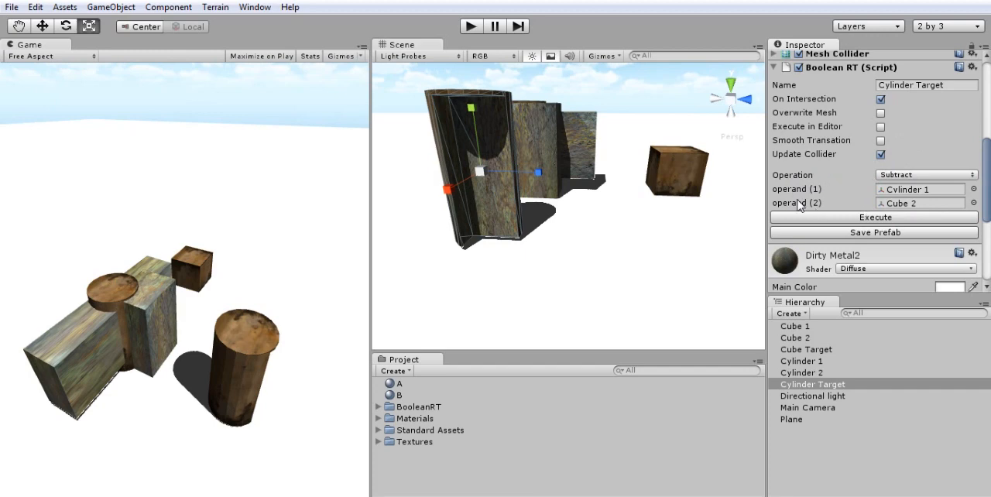
pyautogui.moveTo(835, 235)
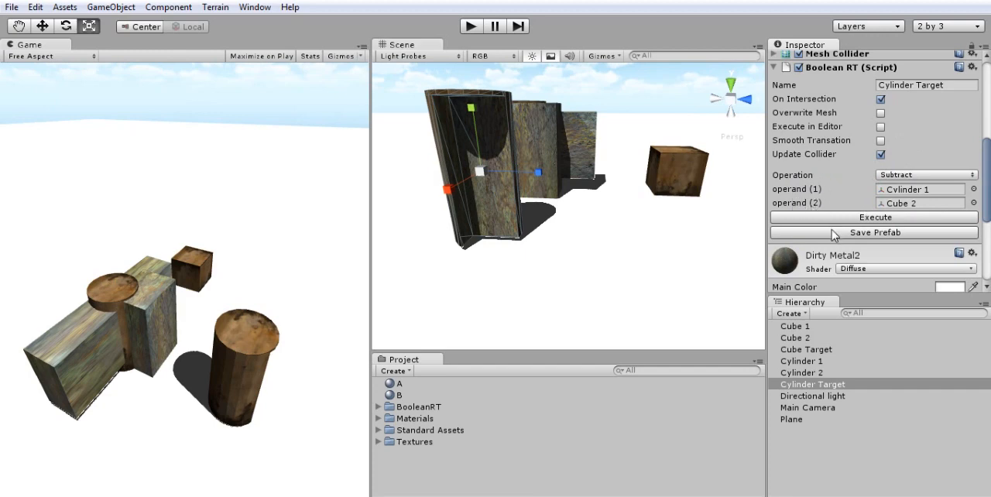
pyautogui.click(874, 232)
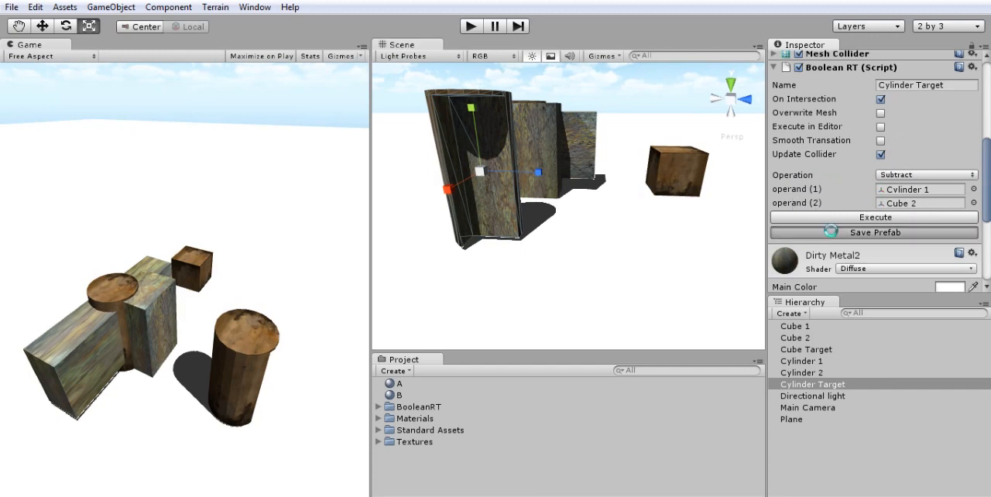
pyautogui.click(874, 232)
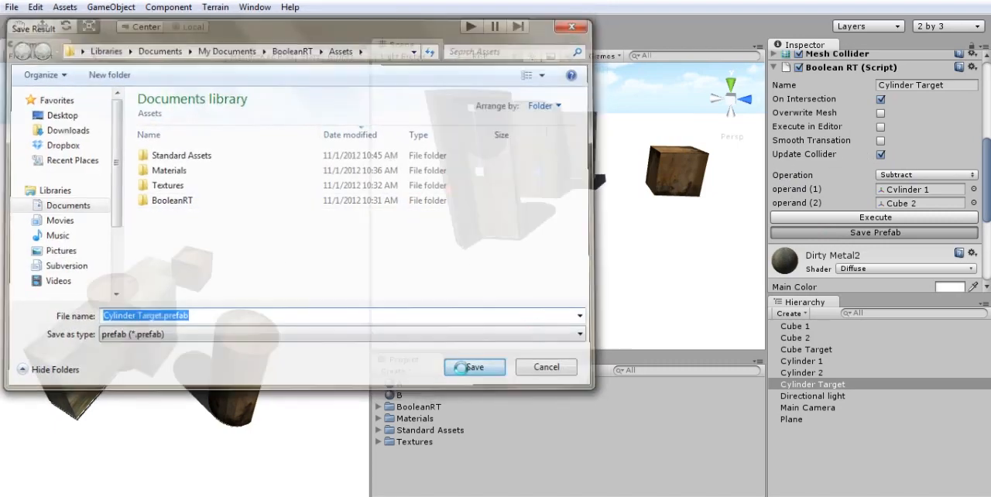
pyautogui.click(474, 367)
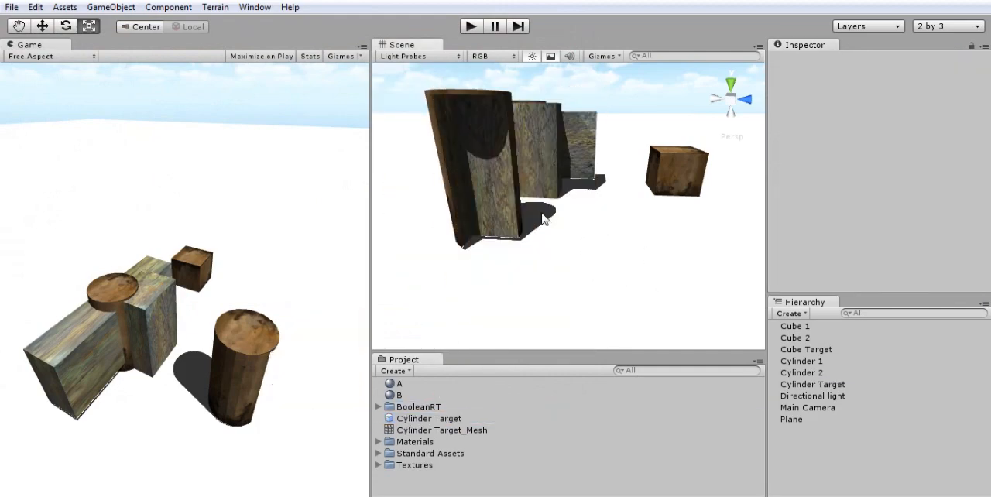
pyautogui.click(812, 384)
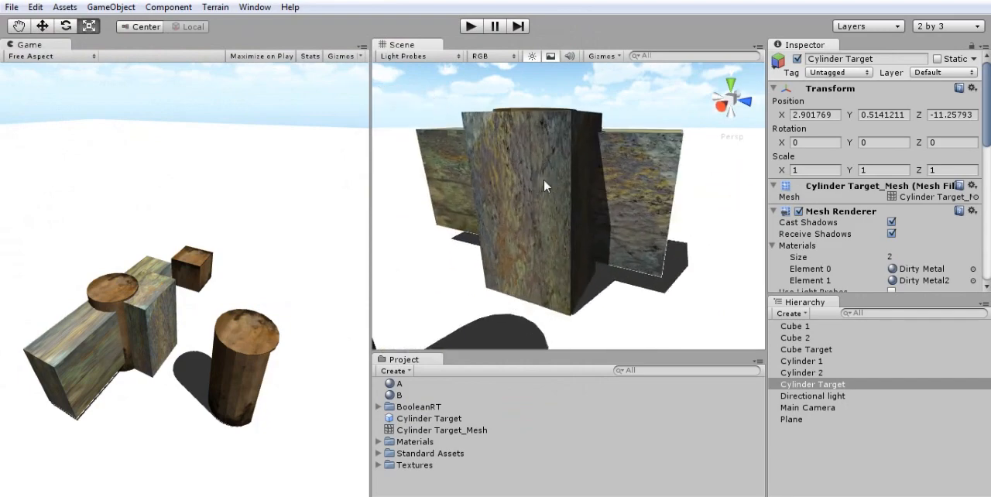
pyautogui.click(794, 337)
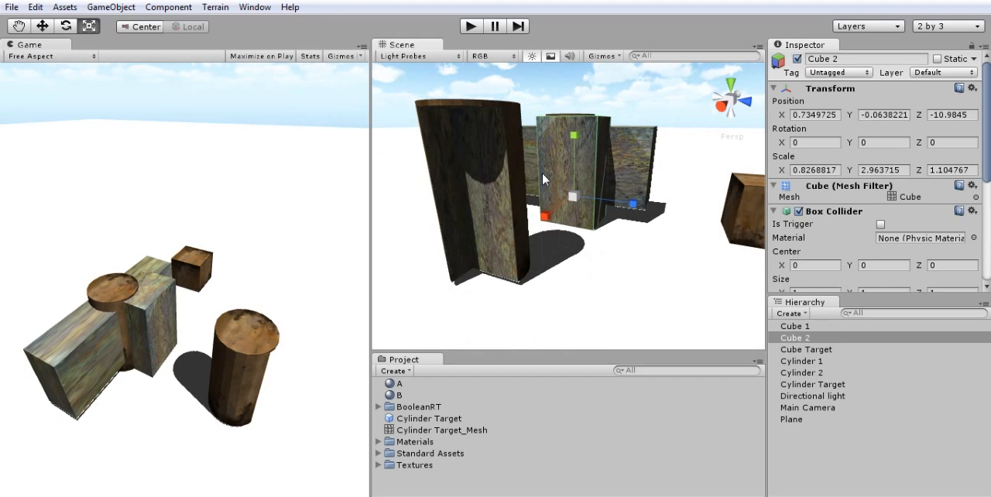
pyautogui.moveTo(463, 101)
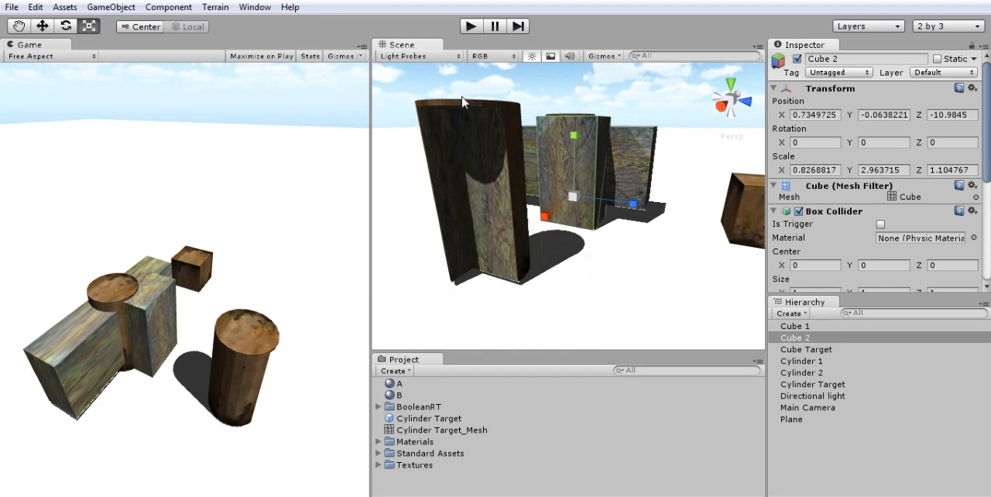